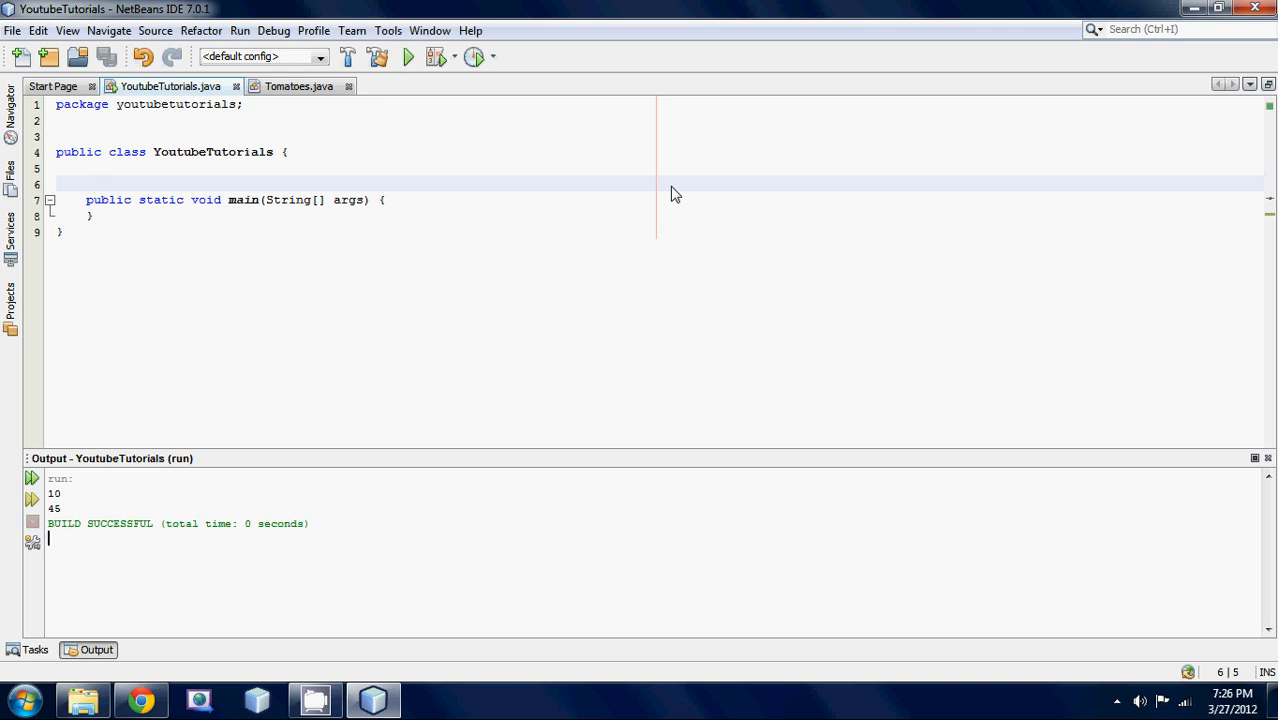
mouse_move(452, 228)
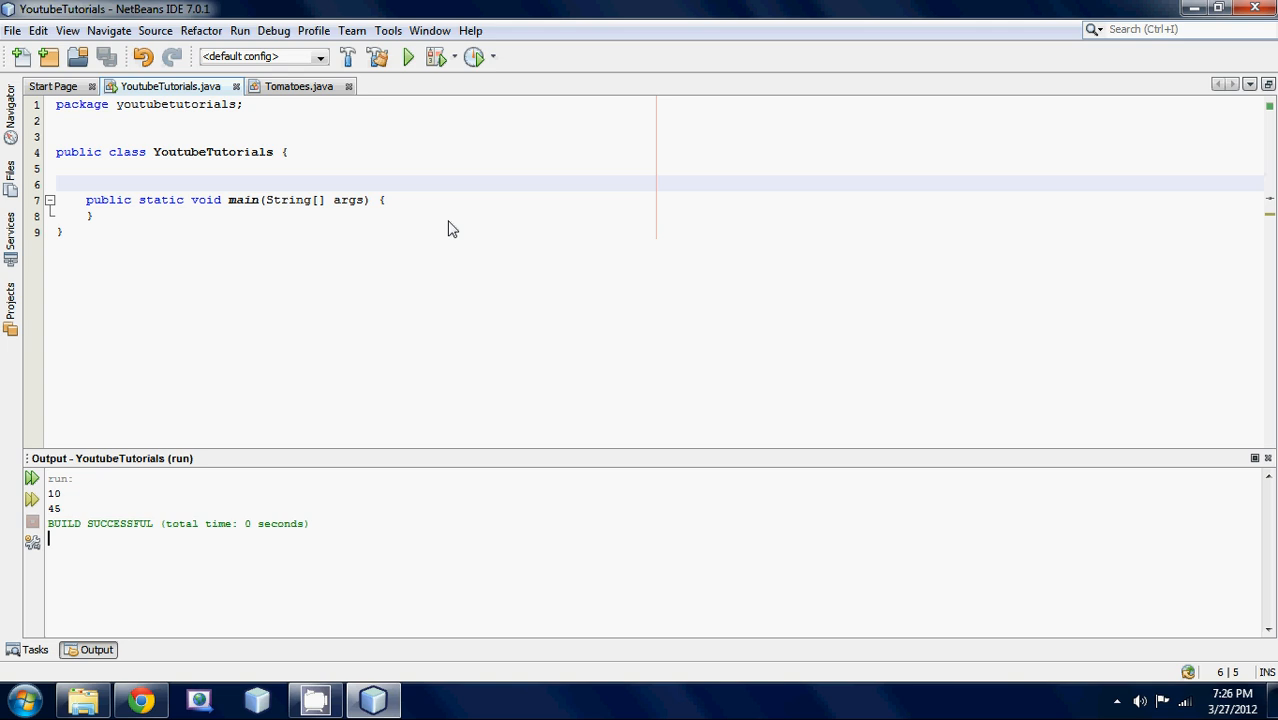
Open the Tomatoes.java class from the youtubetutorials package for editing
left_click(90, 216)
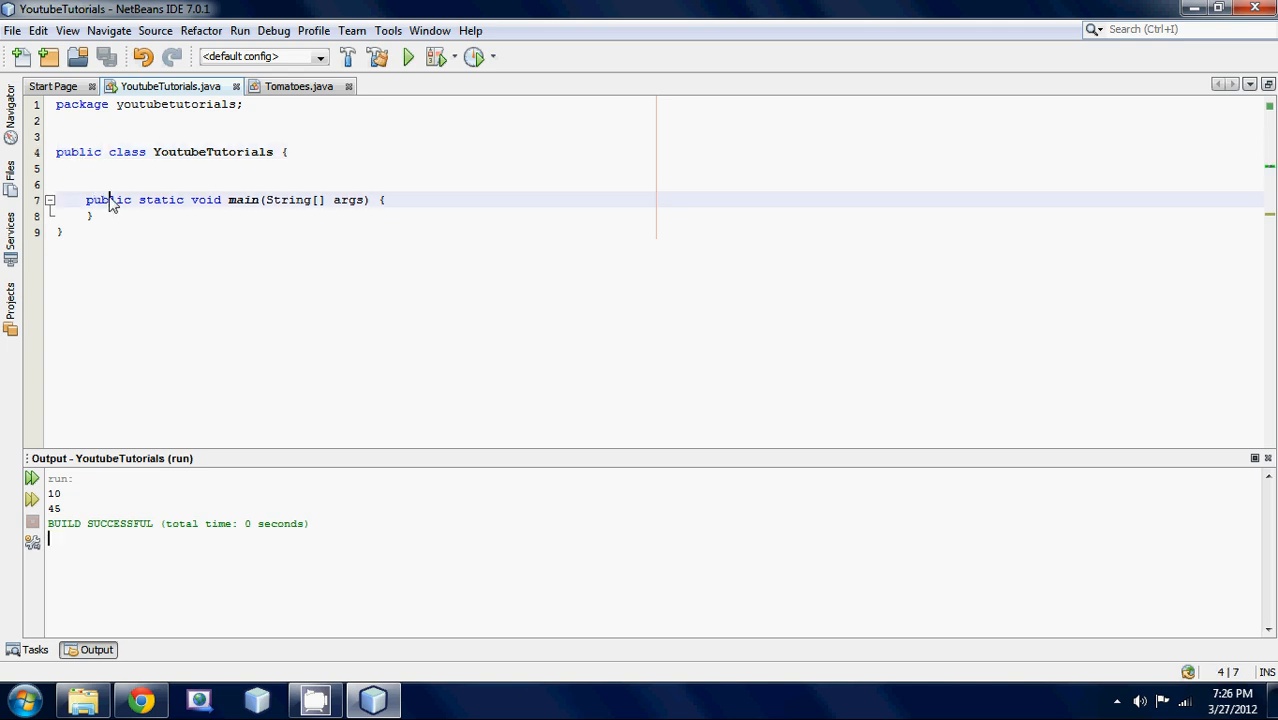
double_click(108, 200)
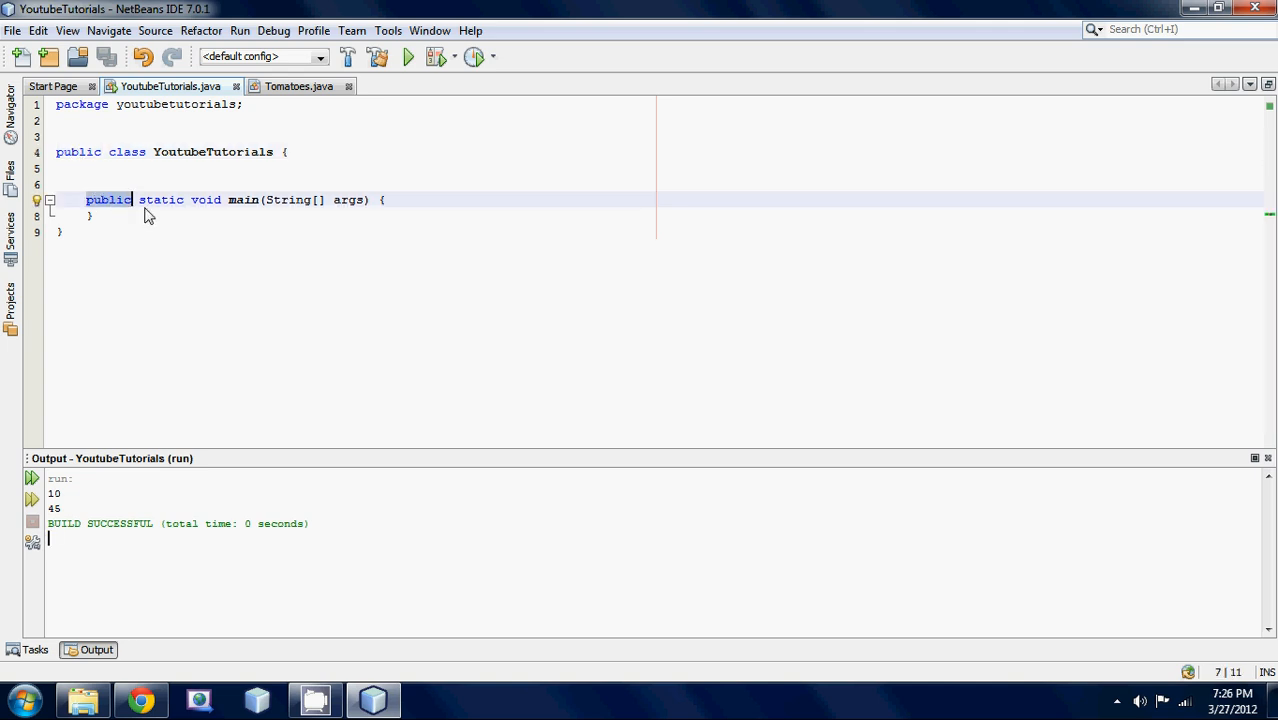
mouse_move(312, 284)
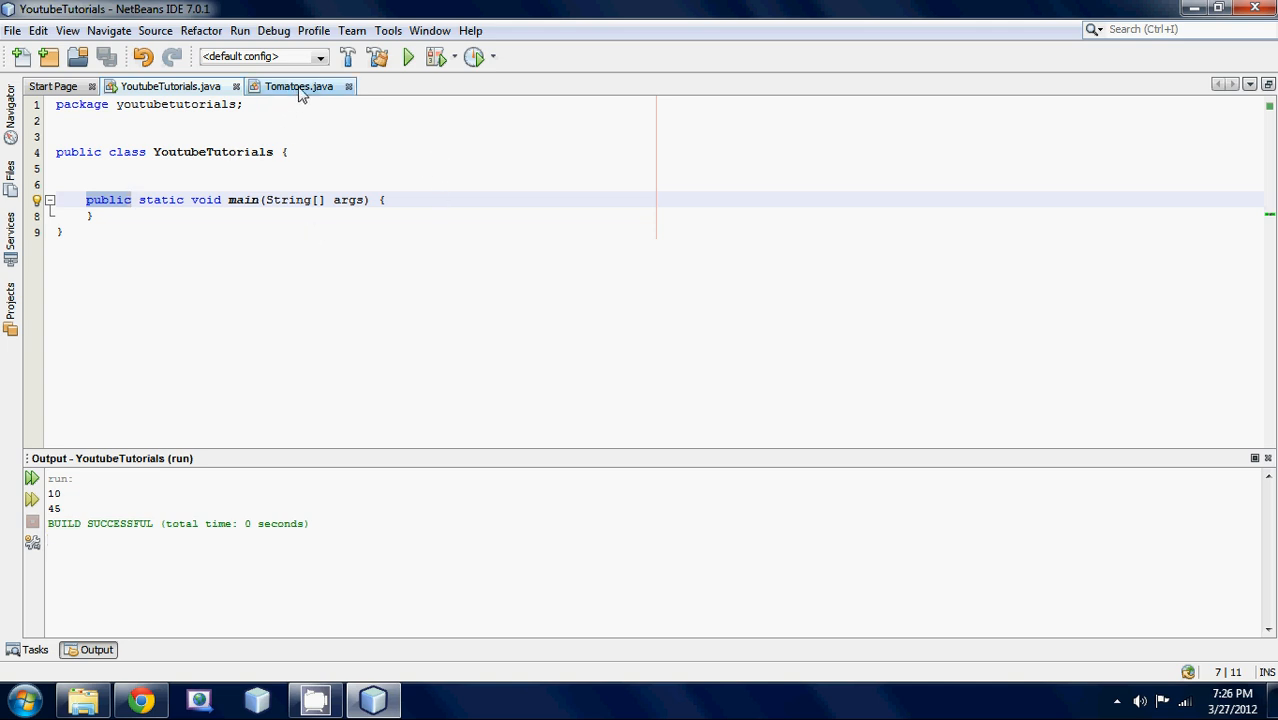
left_click(300, 86)
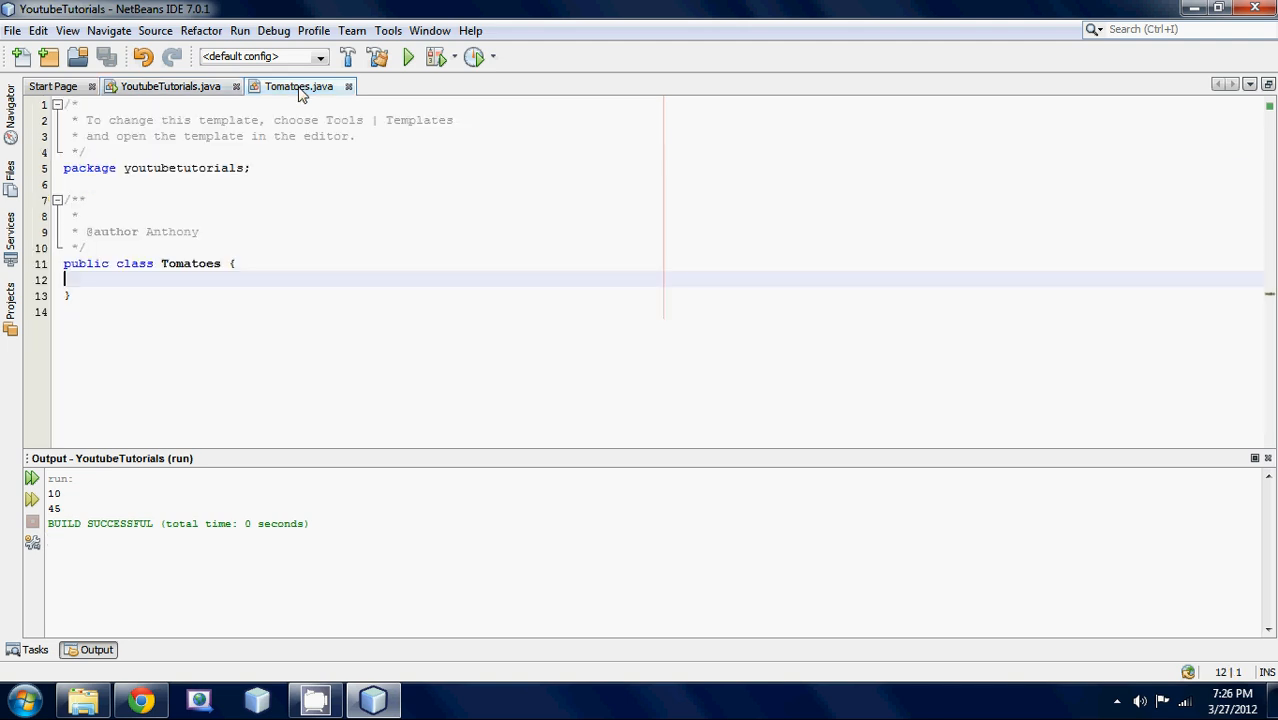
left_click(12, 300)
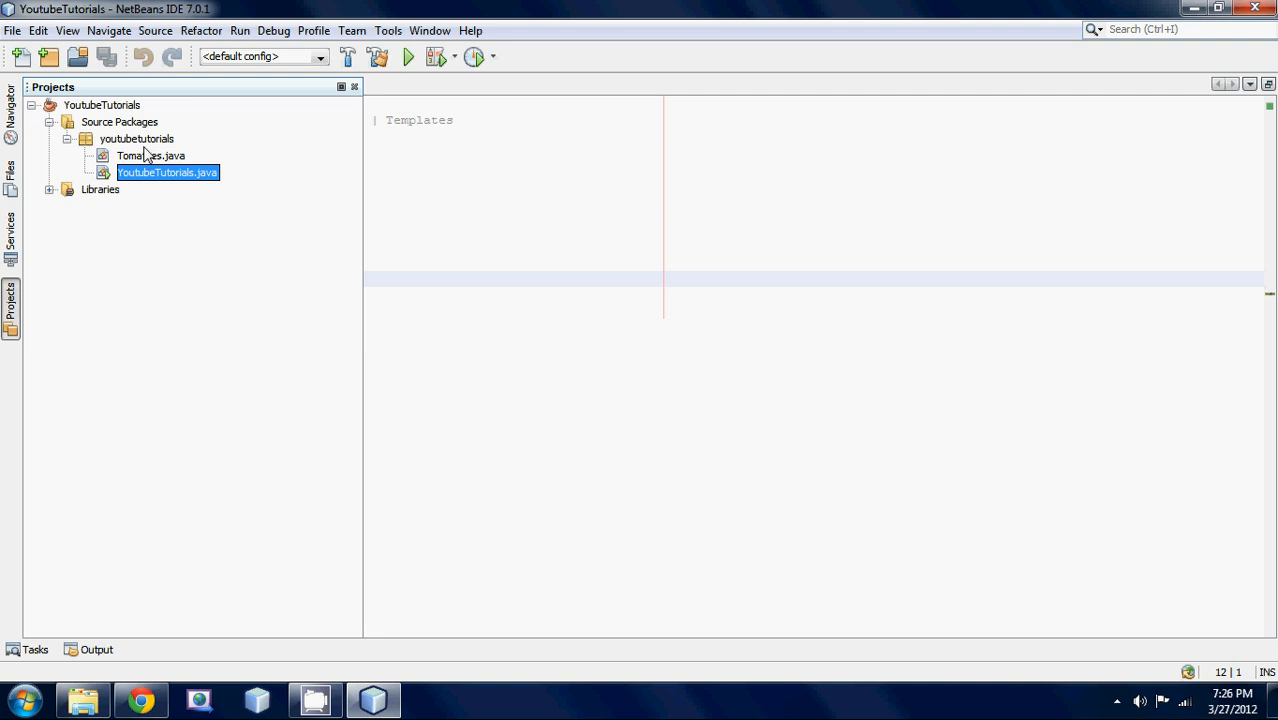
double_click(150, 156)
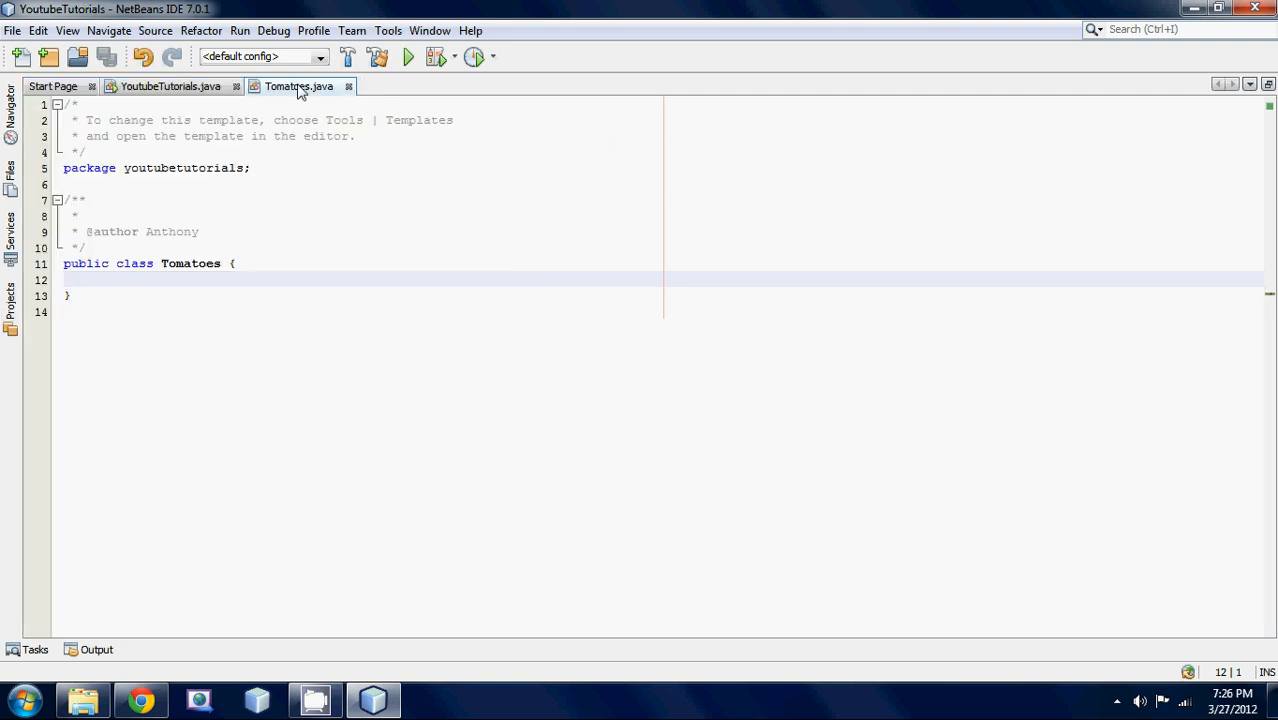
mouse_move(112, 312)
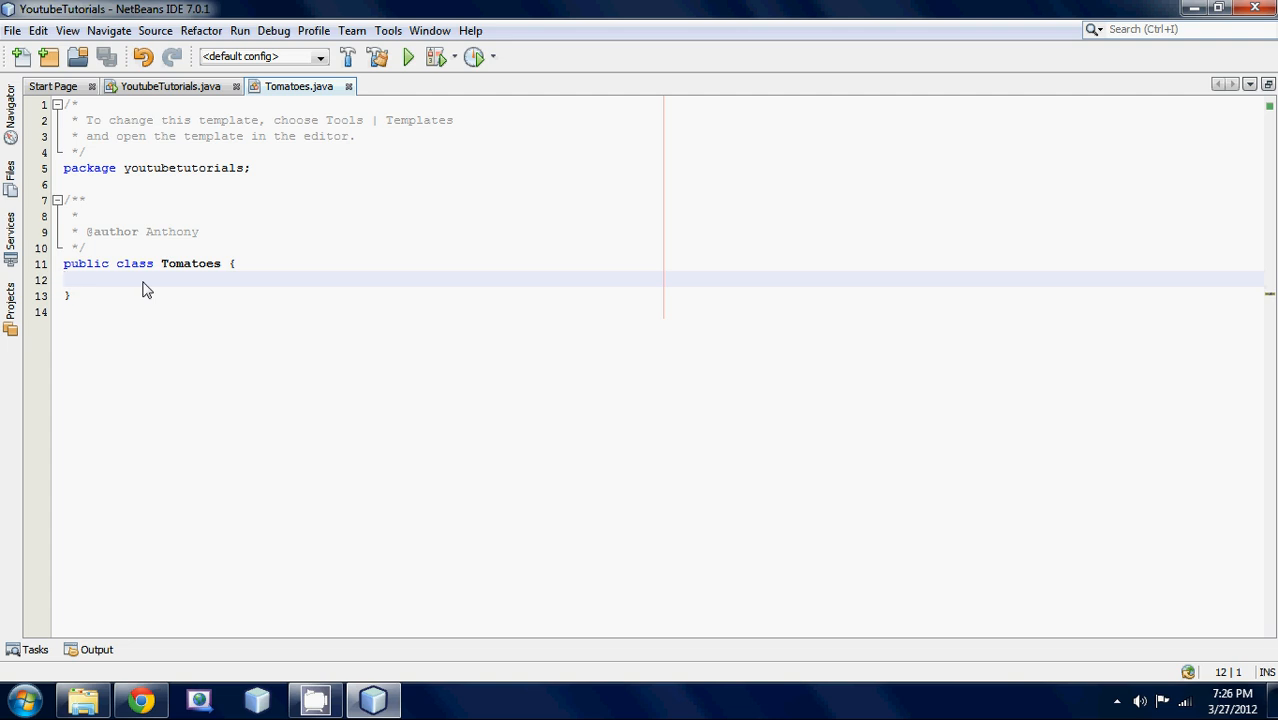
Declare public String name = "compscistudio"; inside the Tomatoes class
type("p")
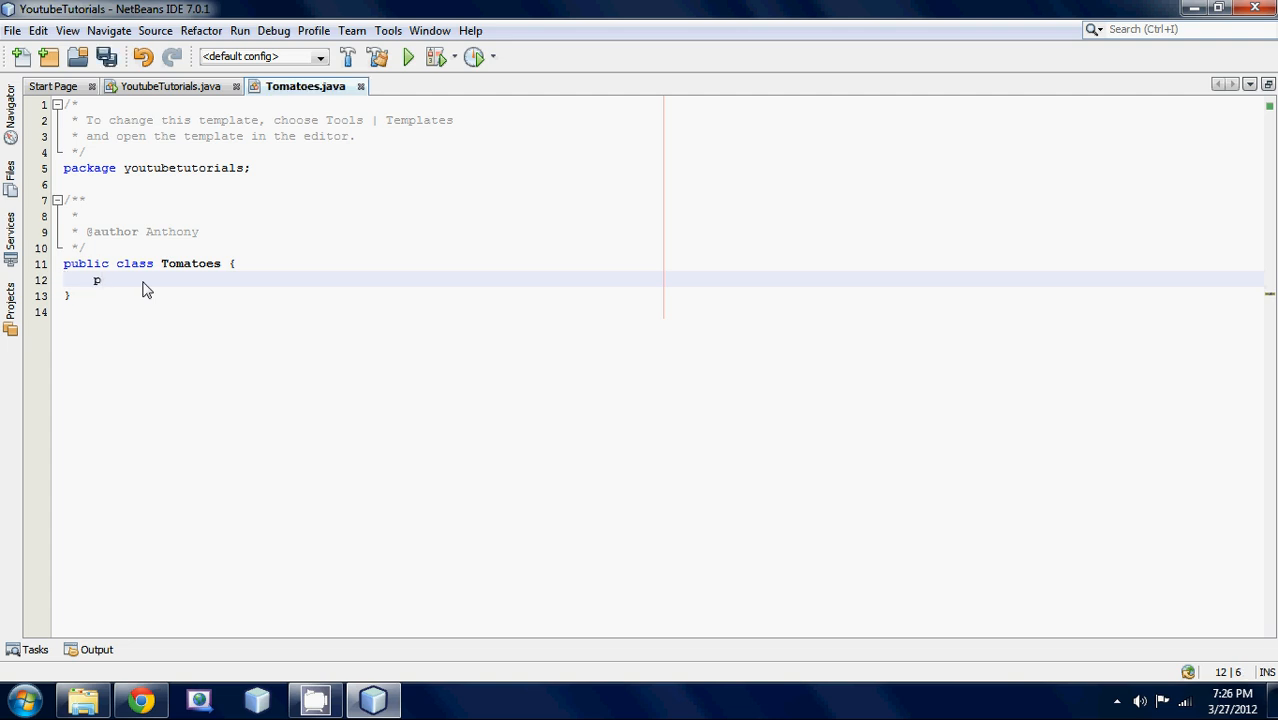
type("ublic")
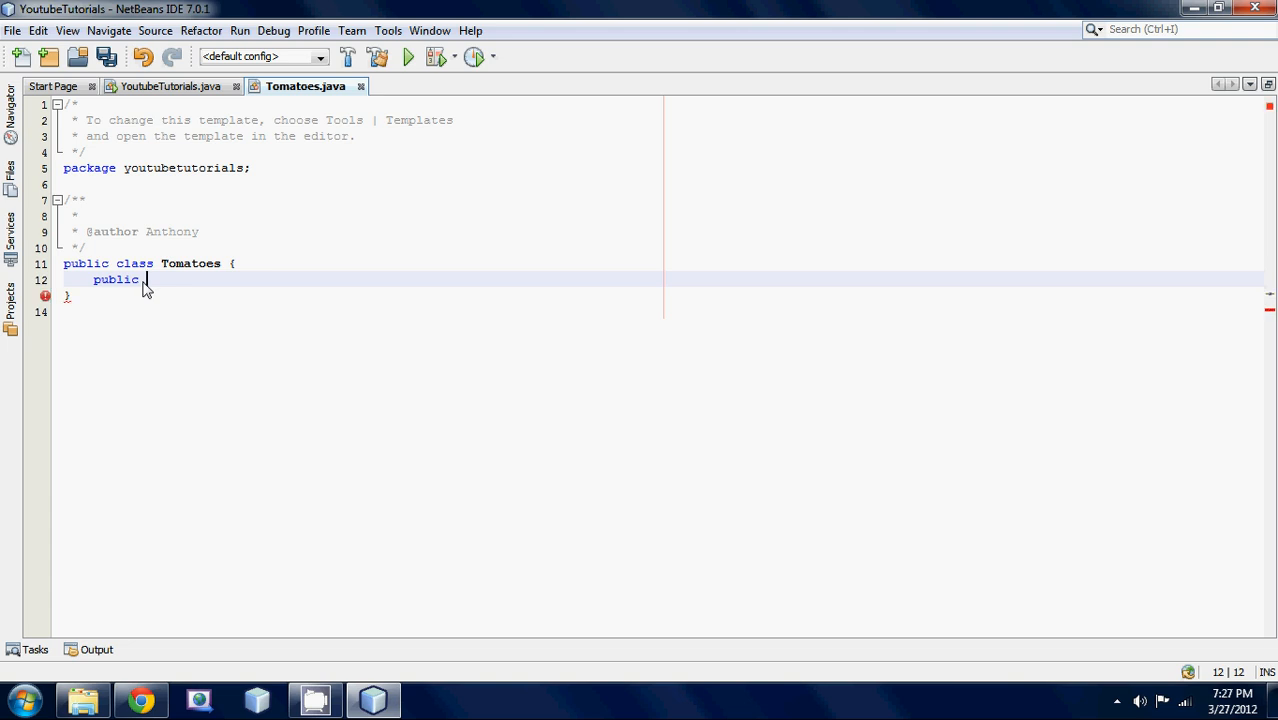
type("String")
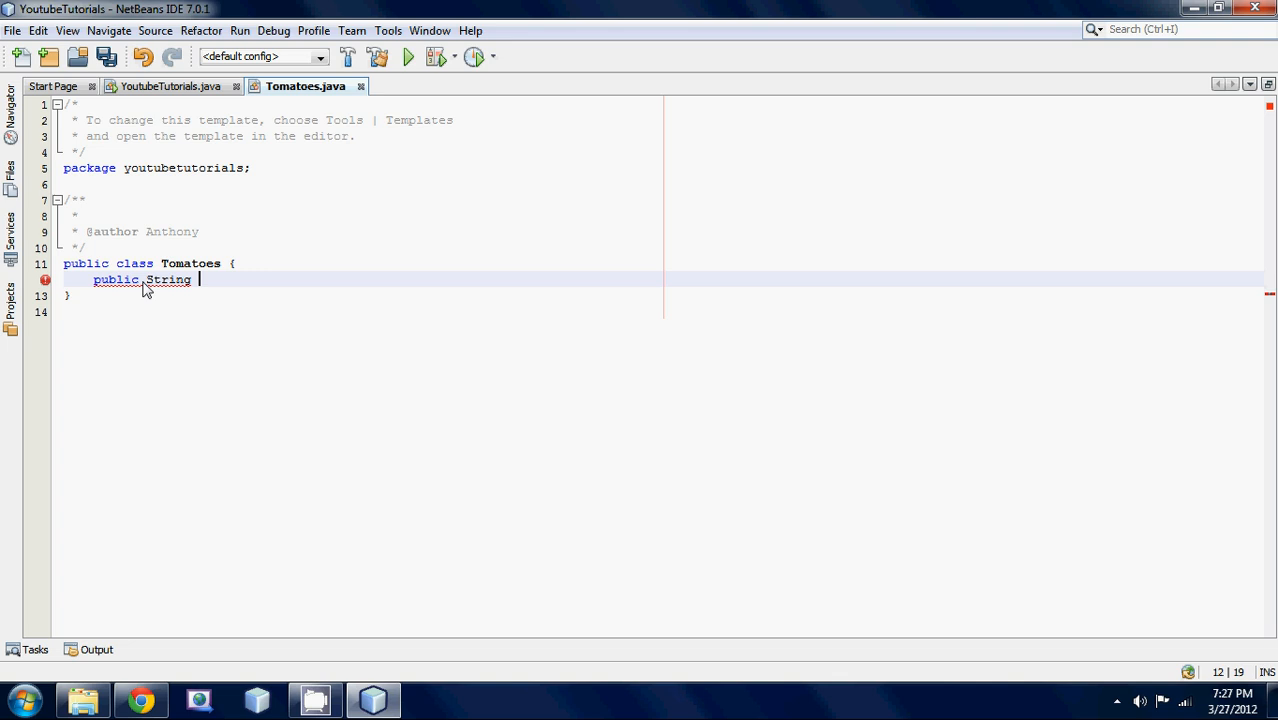
type("name")
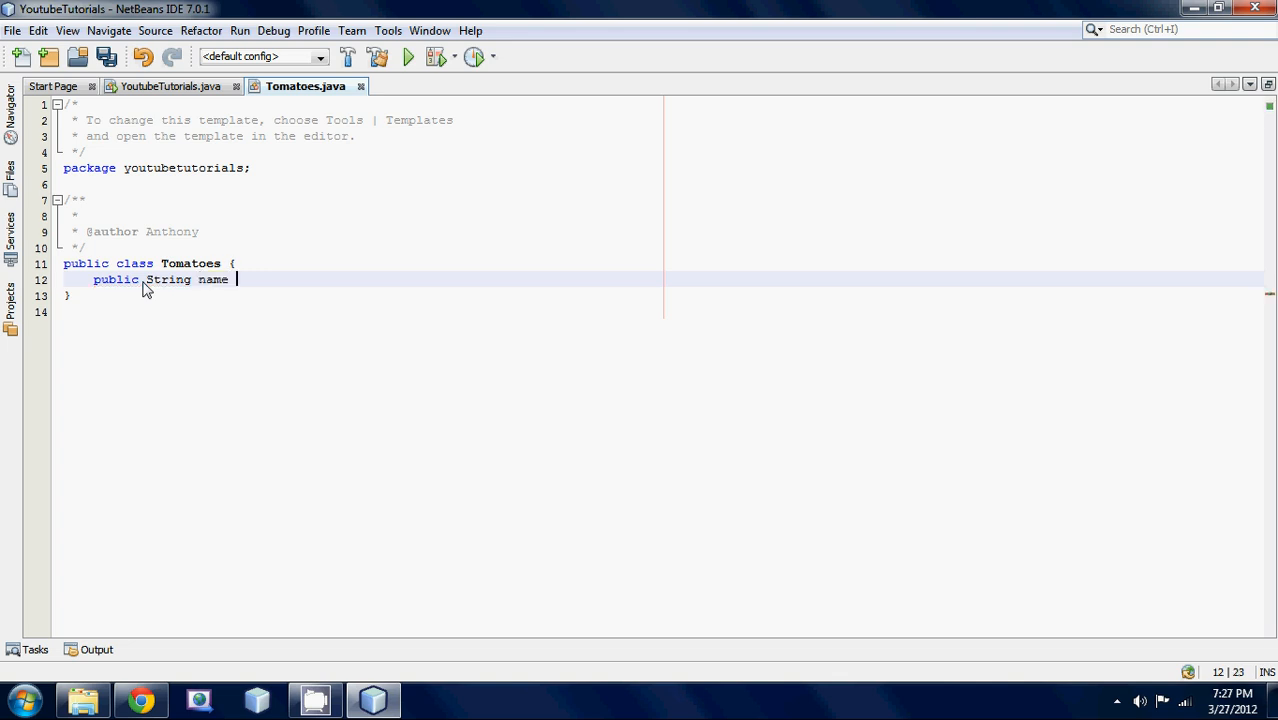
type("= \"A")
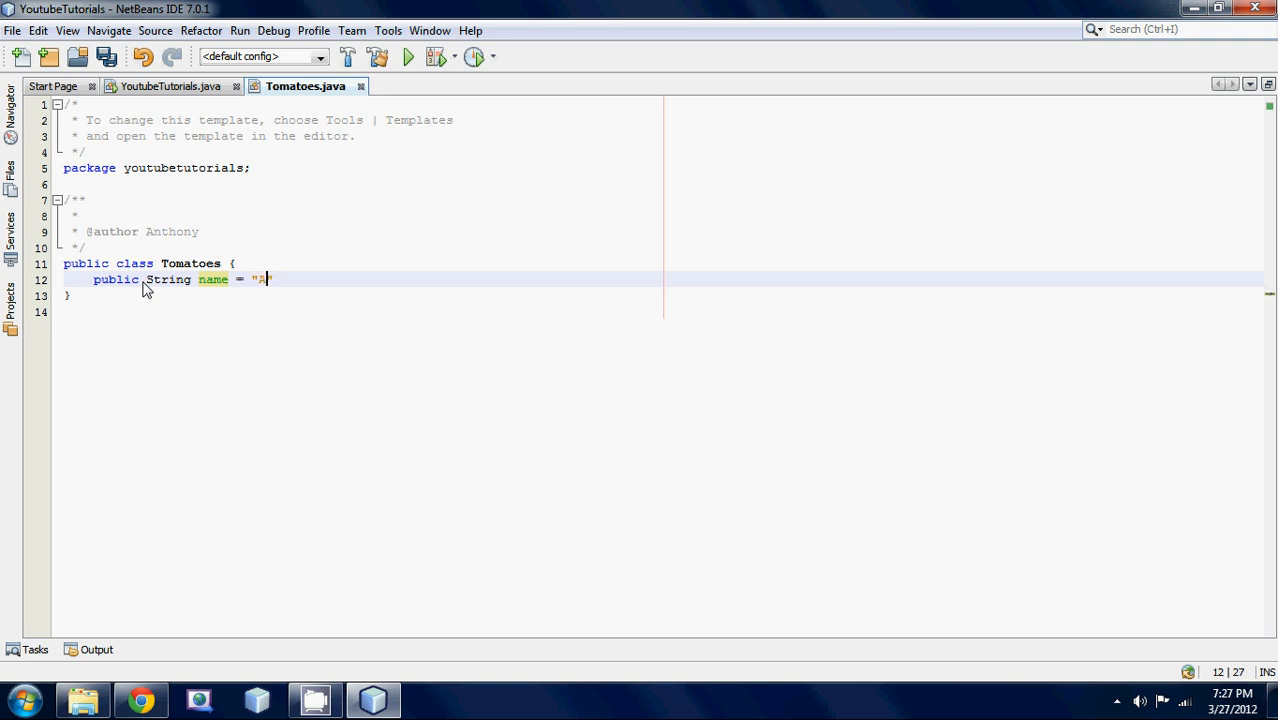
type("ompscistui")
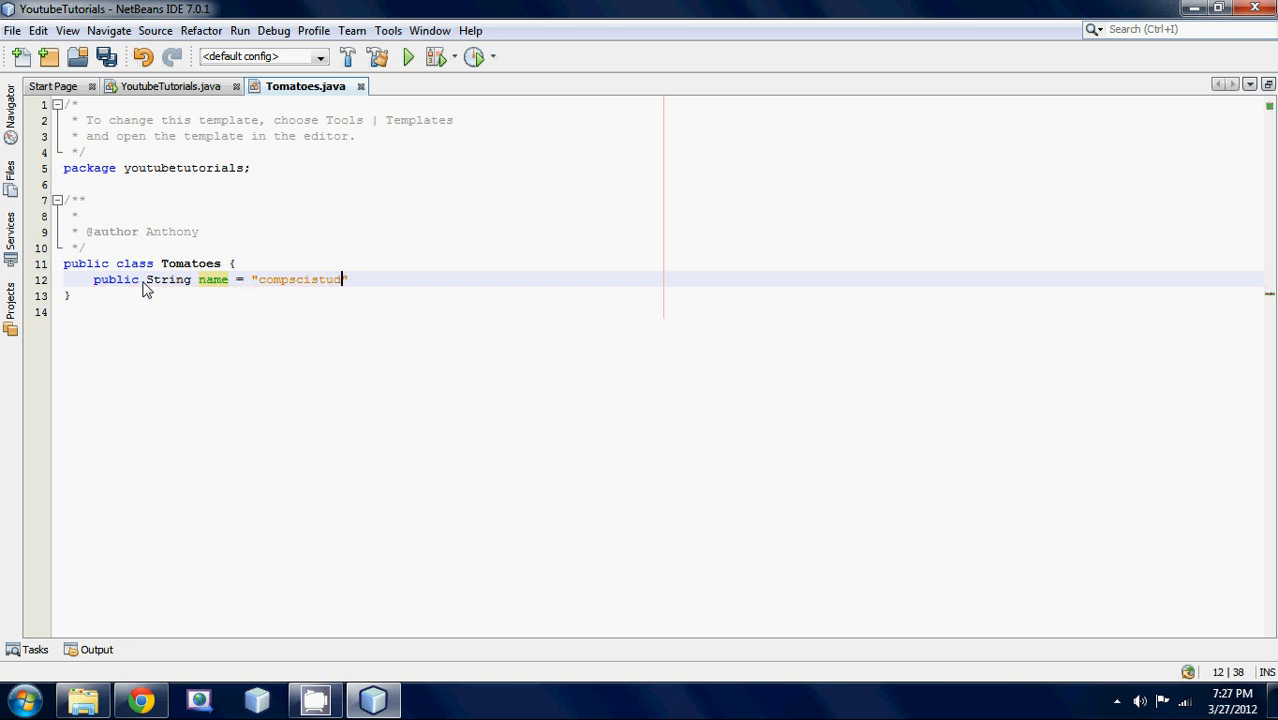
type("io")
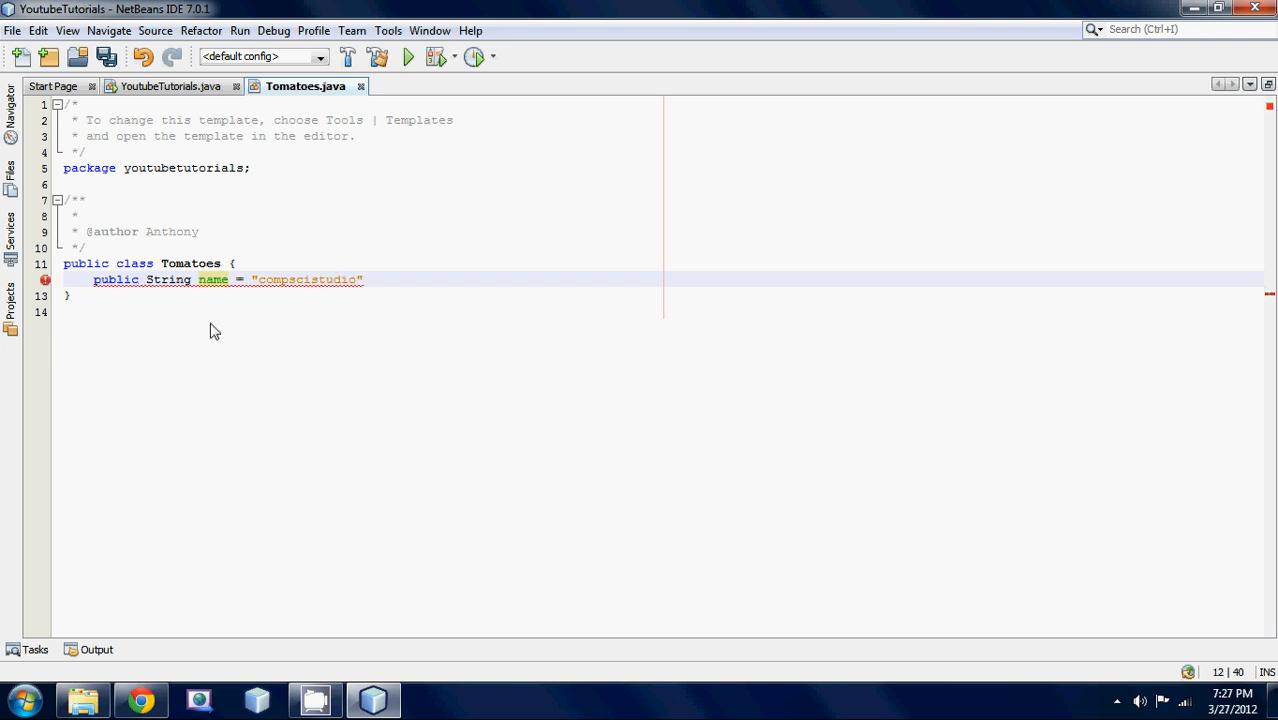
type(";")
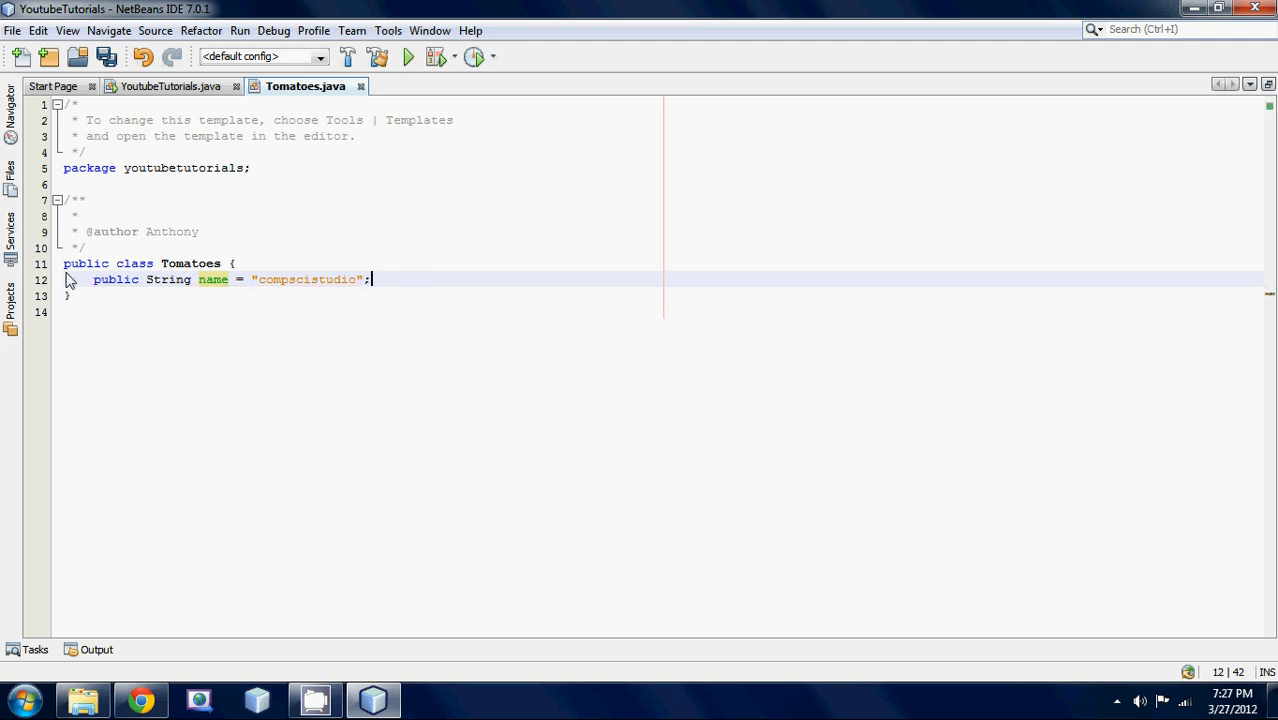
mouse_move(310, 296)
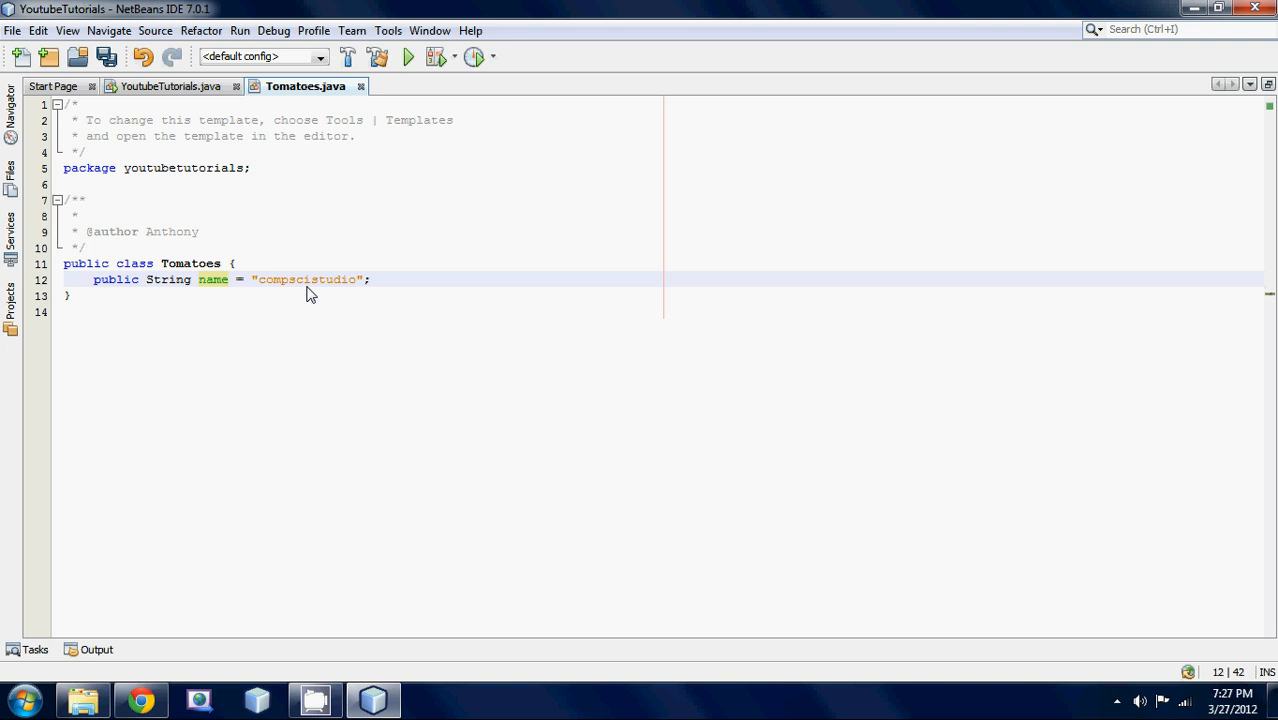
mouse_move(152, 280)
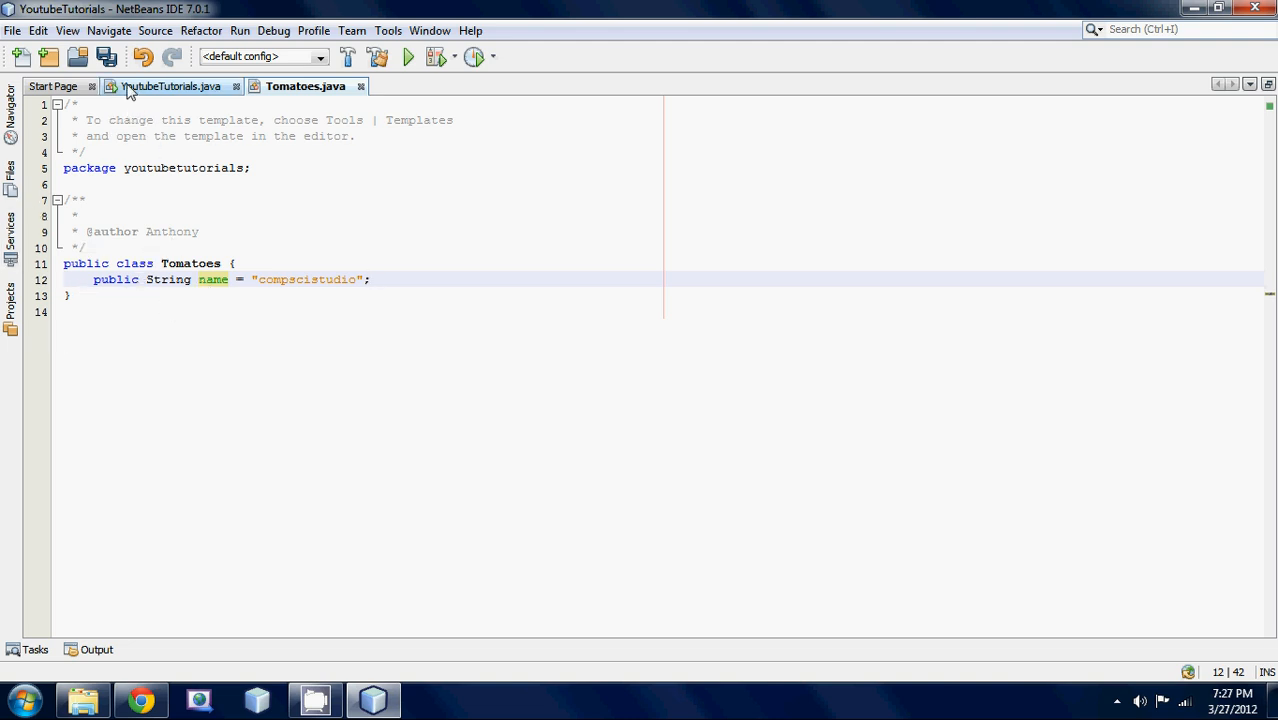
left_click(170, 86)
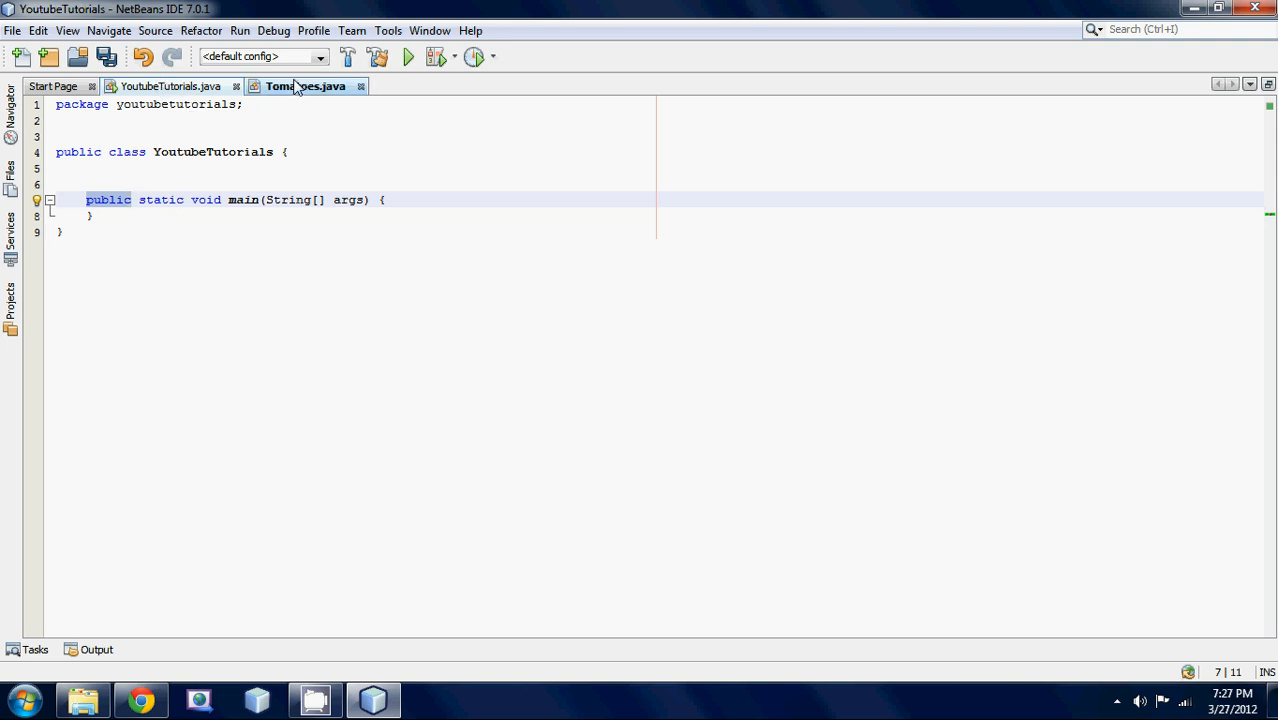
left_click(304, 86)
type("priv")
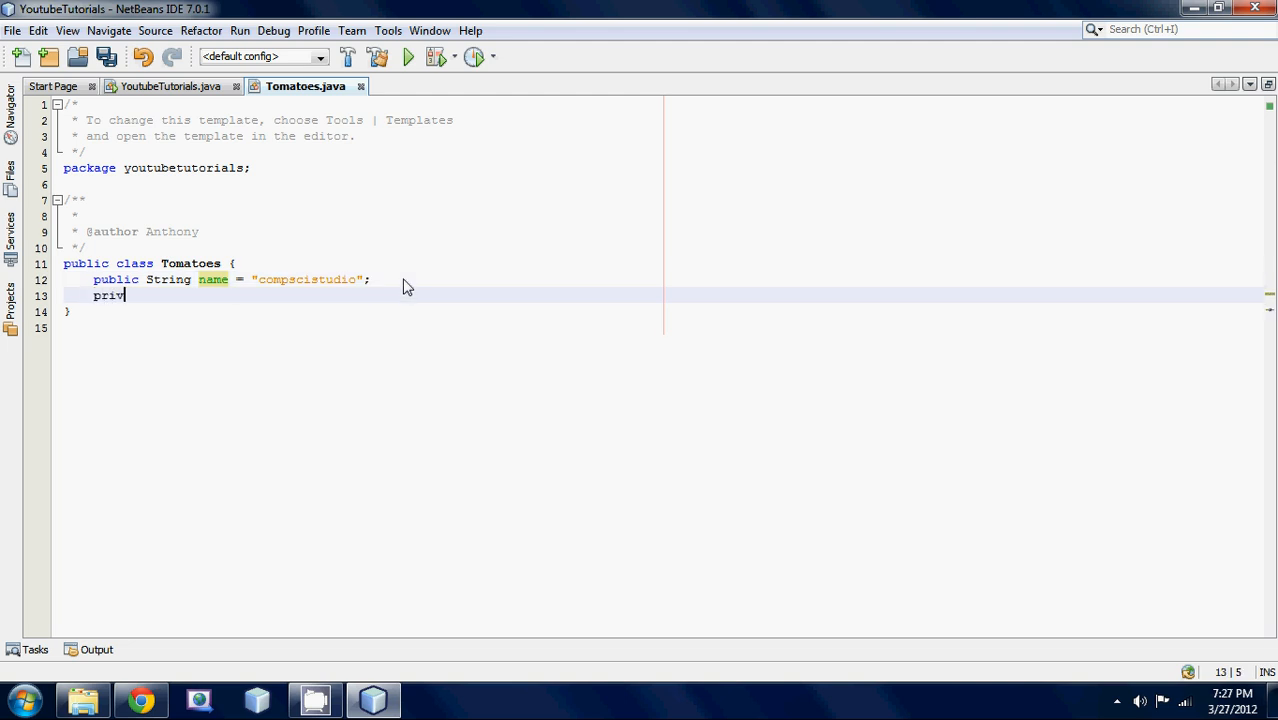
Declare private String privateName = "Beaver"; below the name field
type("ate String")
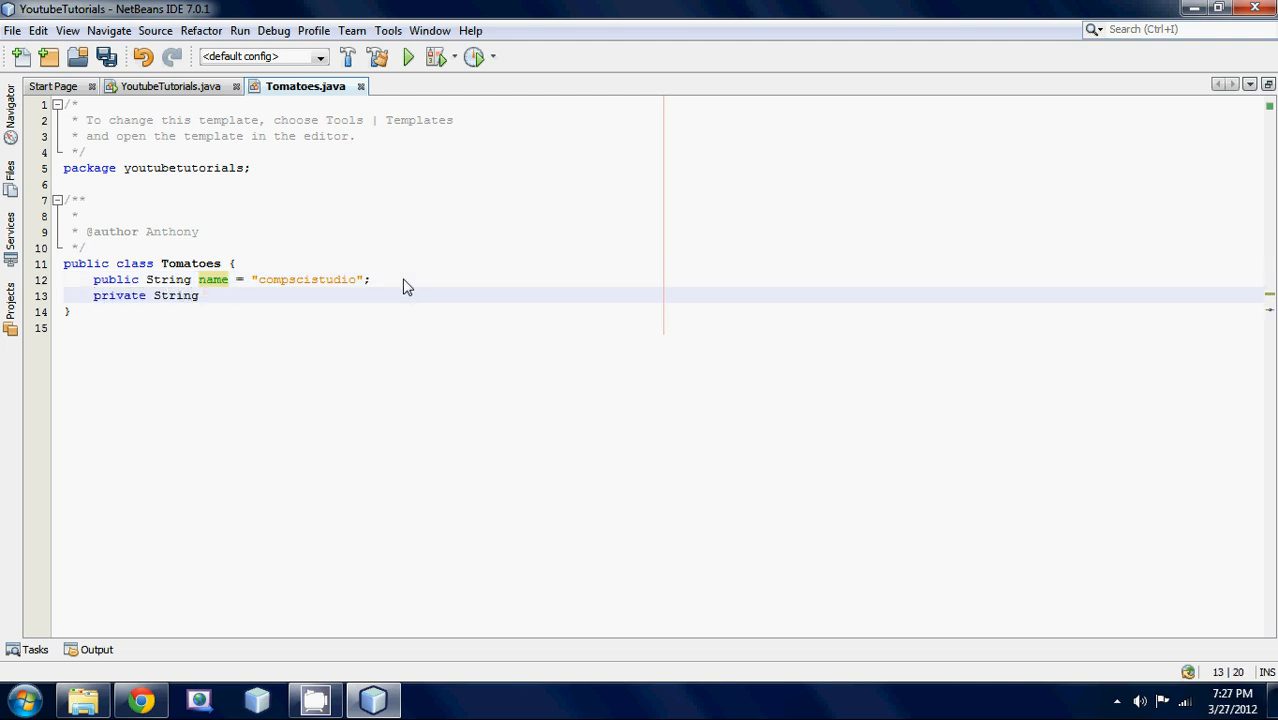
type("privateName")
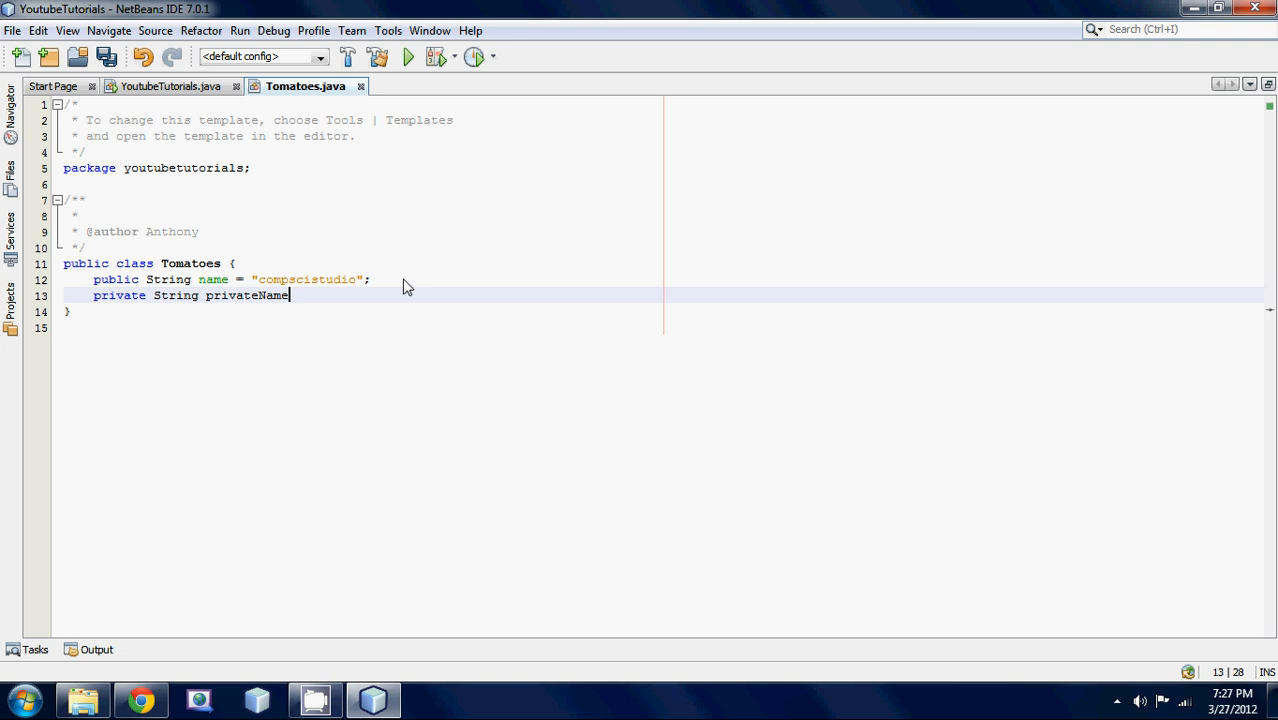
type("= \"\"")
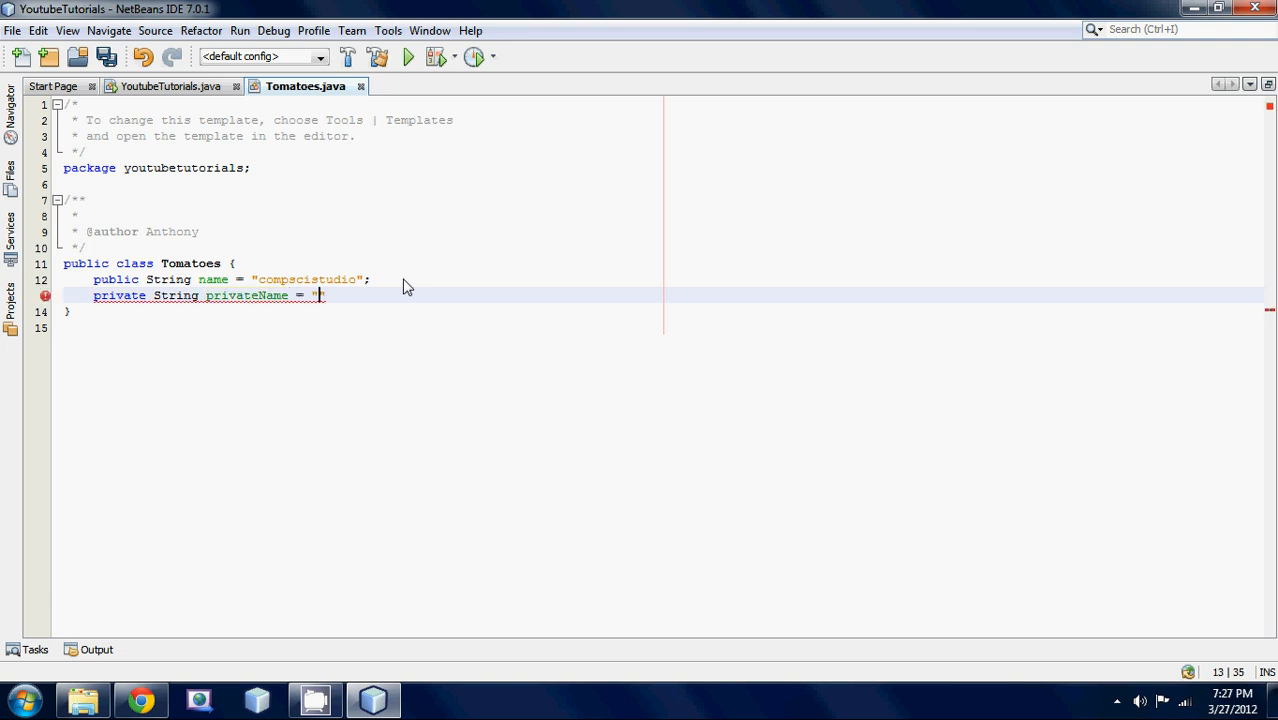
type("Beaver")
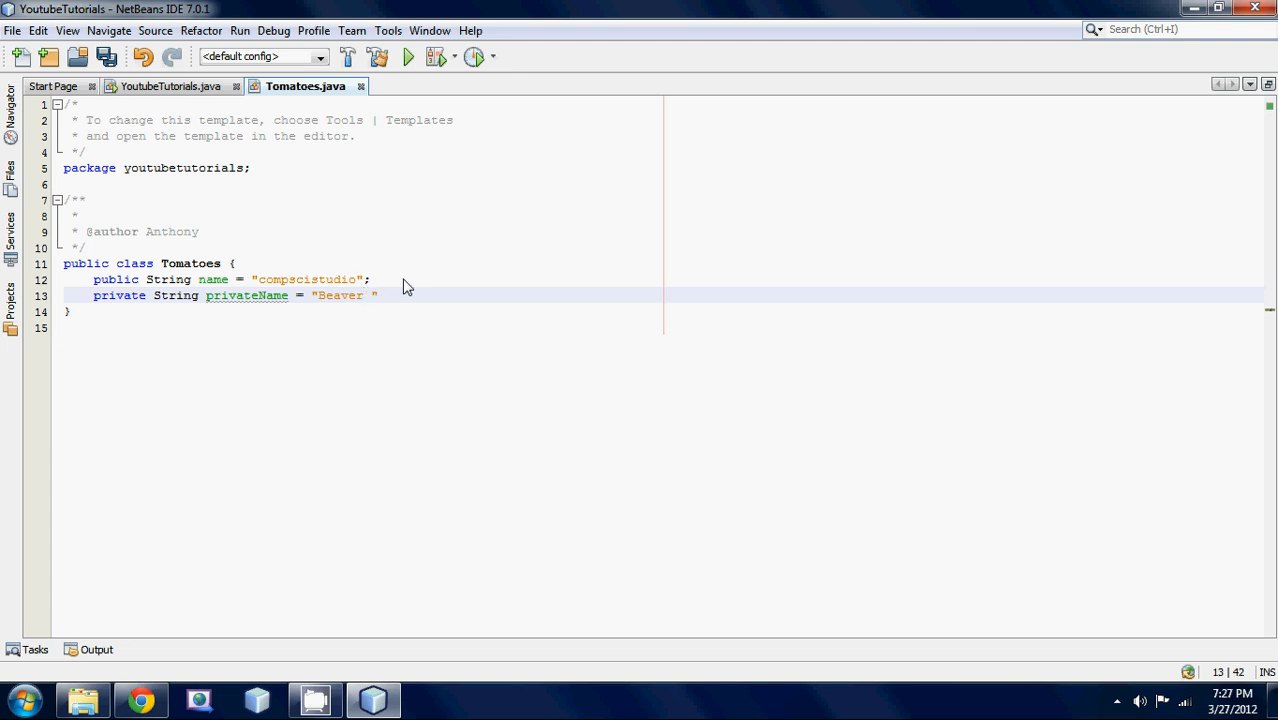
type(";")
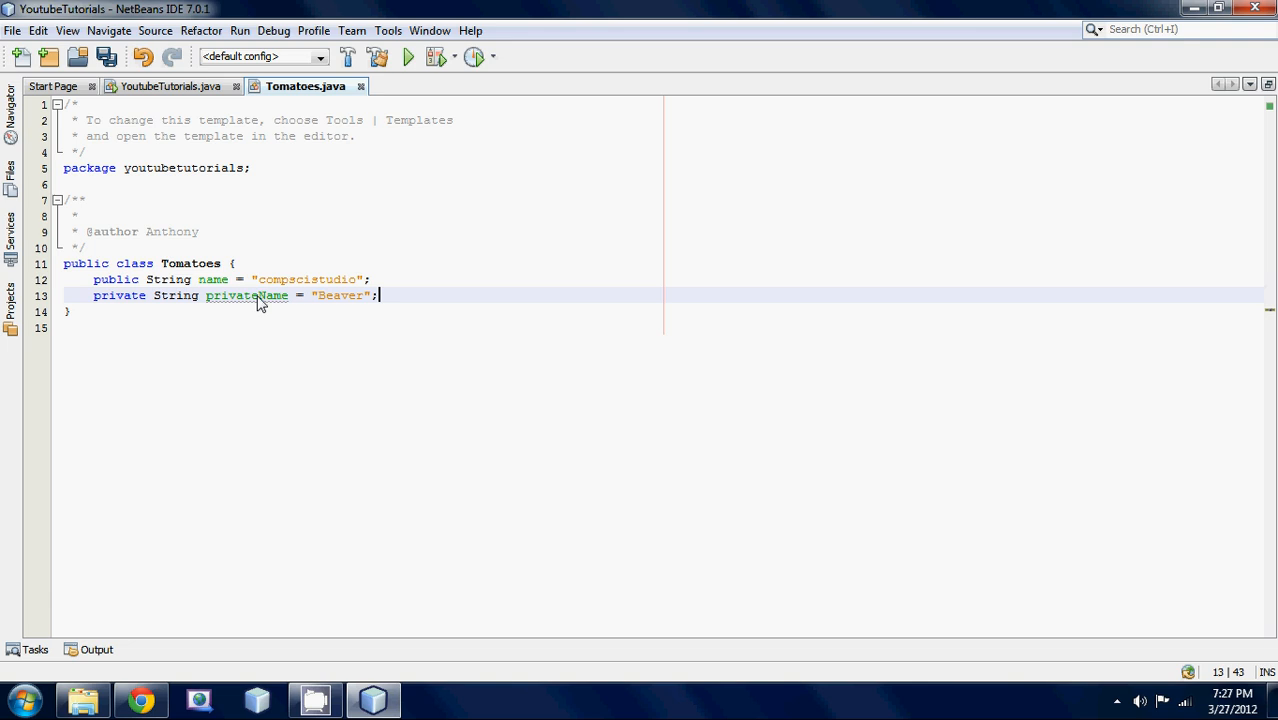
mouse_move(110, 298)
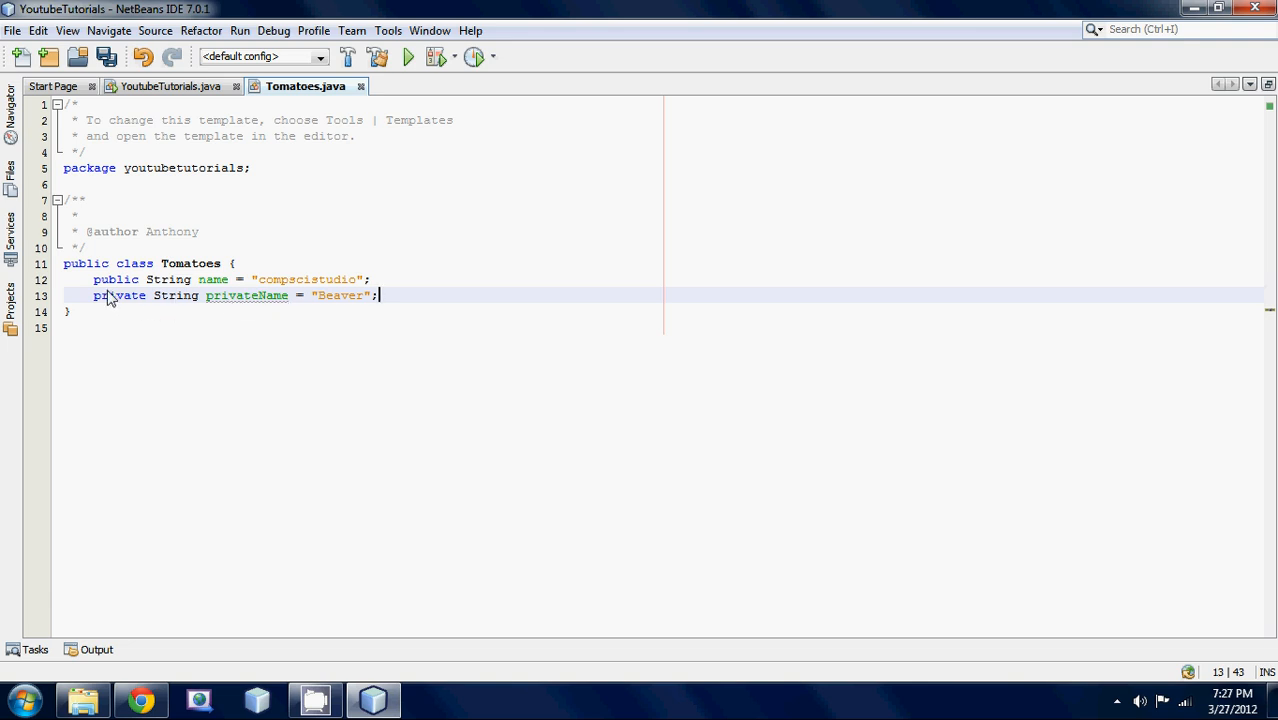
left_click(170, 86)
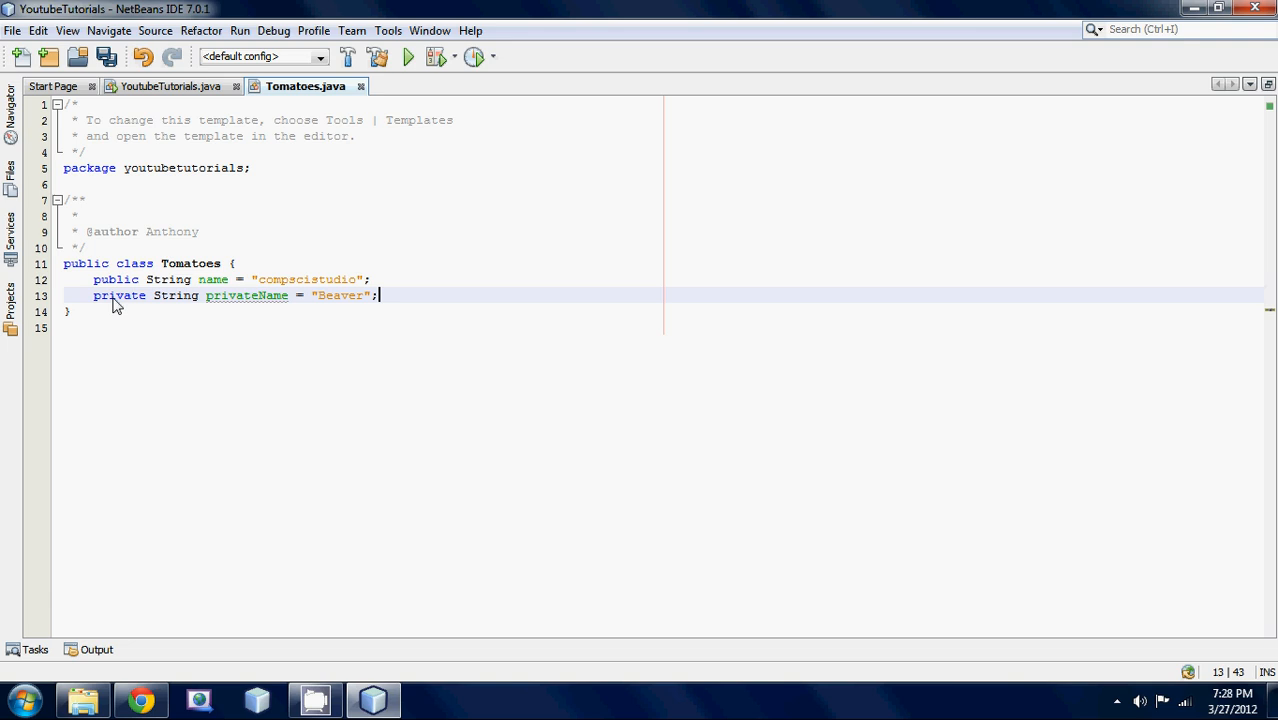
mouse_move(128, 276)
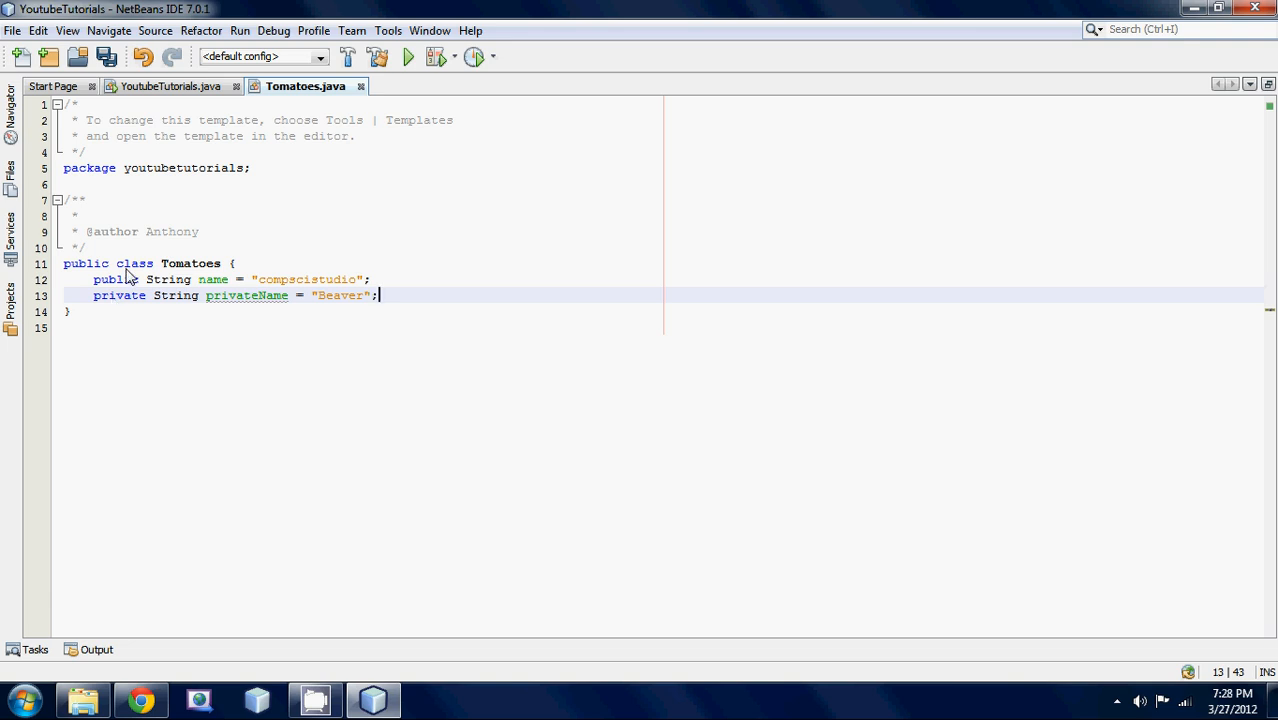
mouse_move(118, 224)
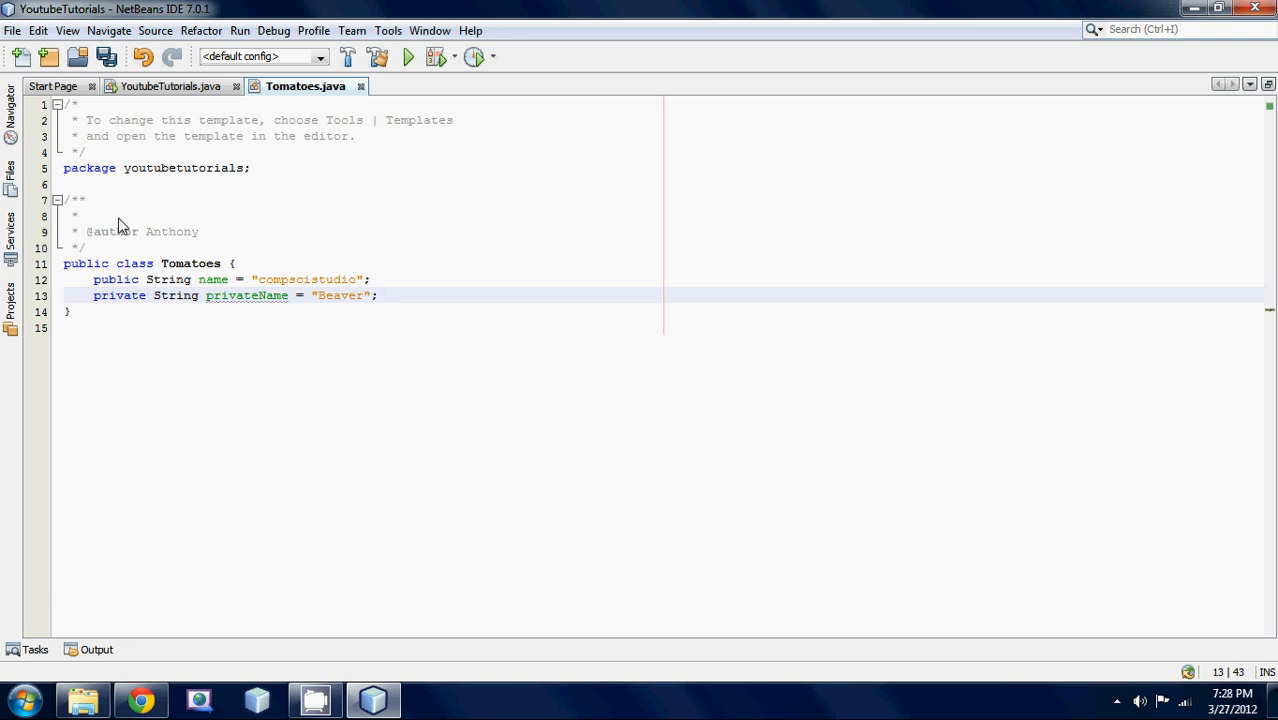
mouse_move(124, 300)
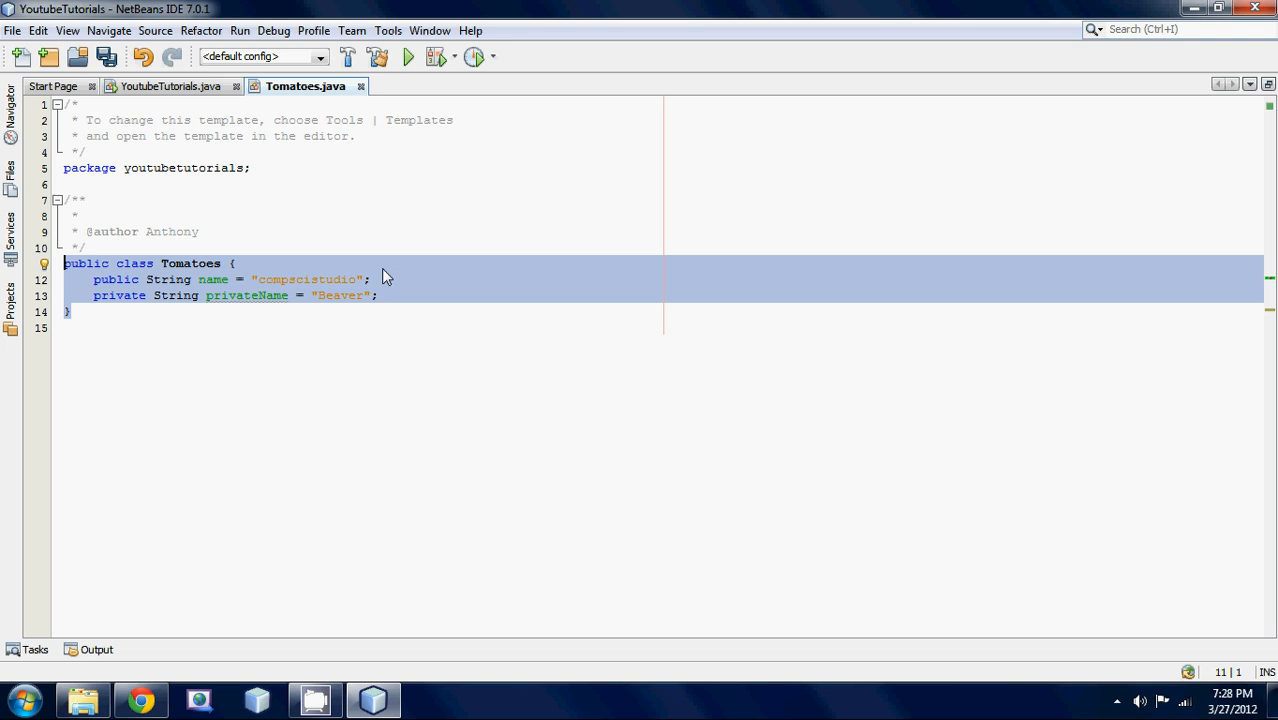
left_click(232, 264)
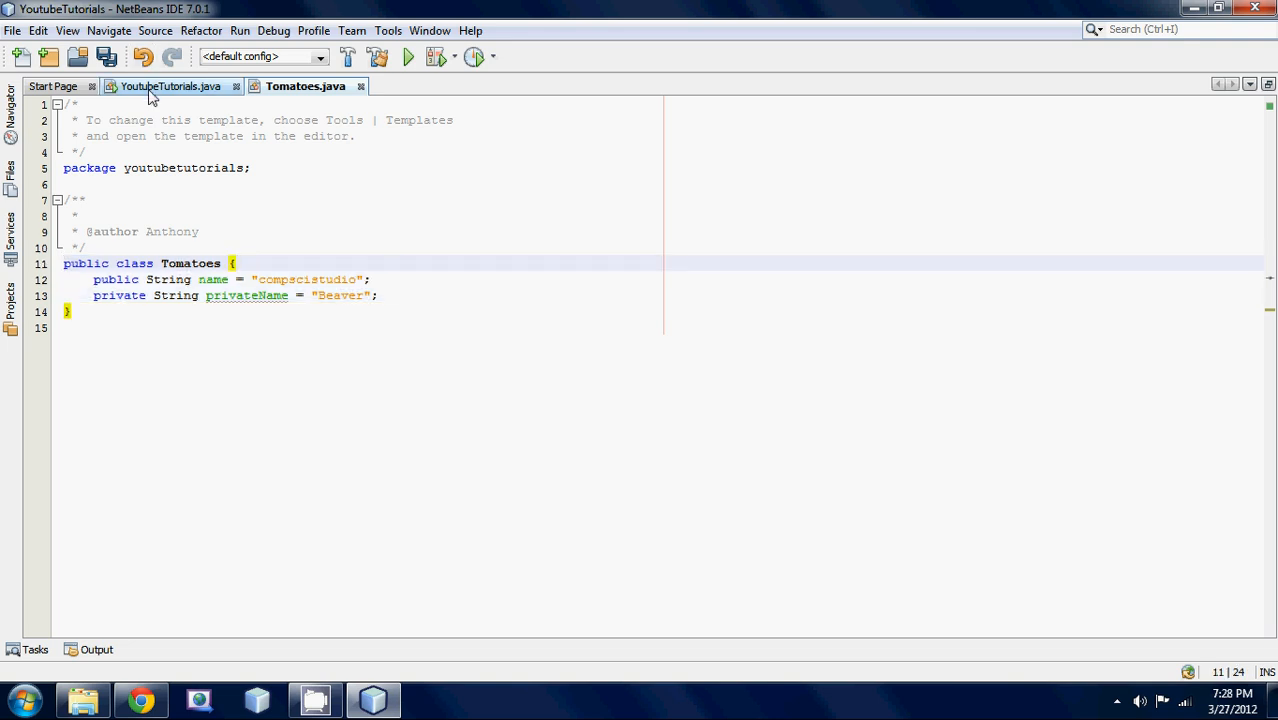
In YoutubeTutorials, add the field Tomatoes t = new Tomatoes(); and start a println in main
left_click(170, 86)
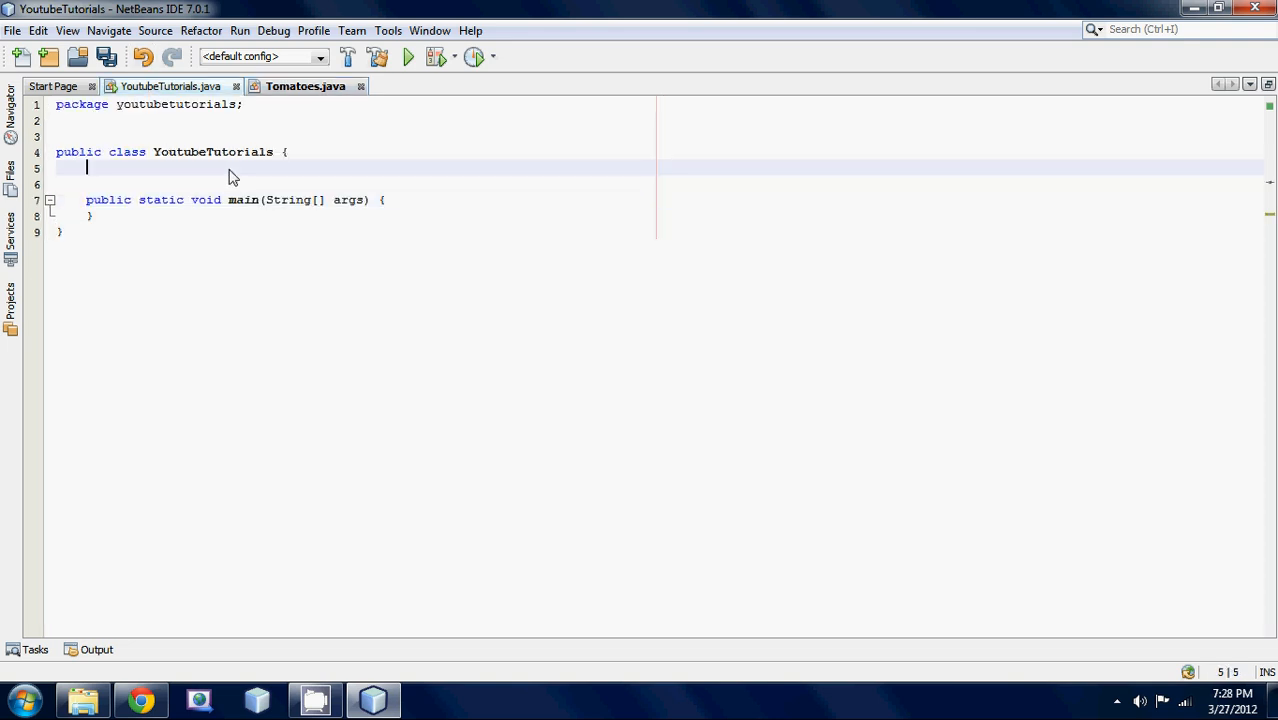
key("Return")
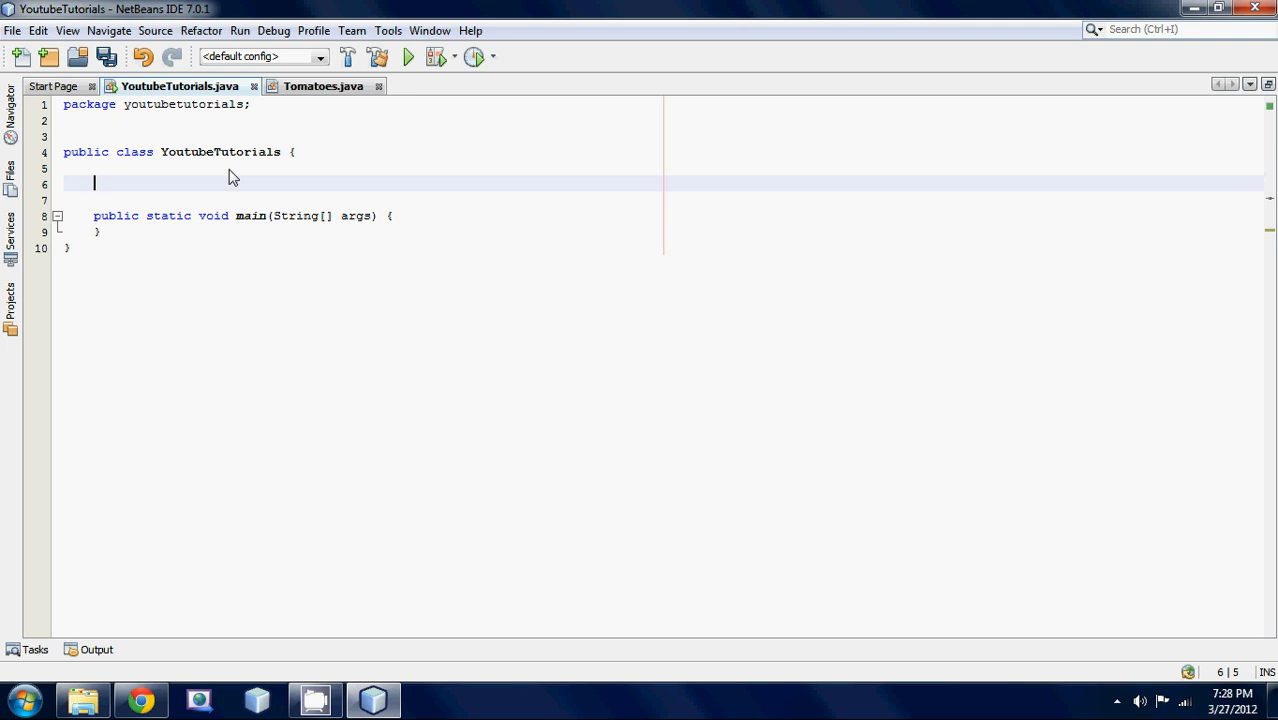
type("Tomatoes t")
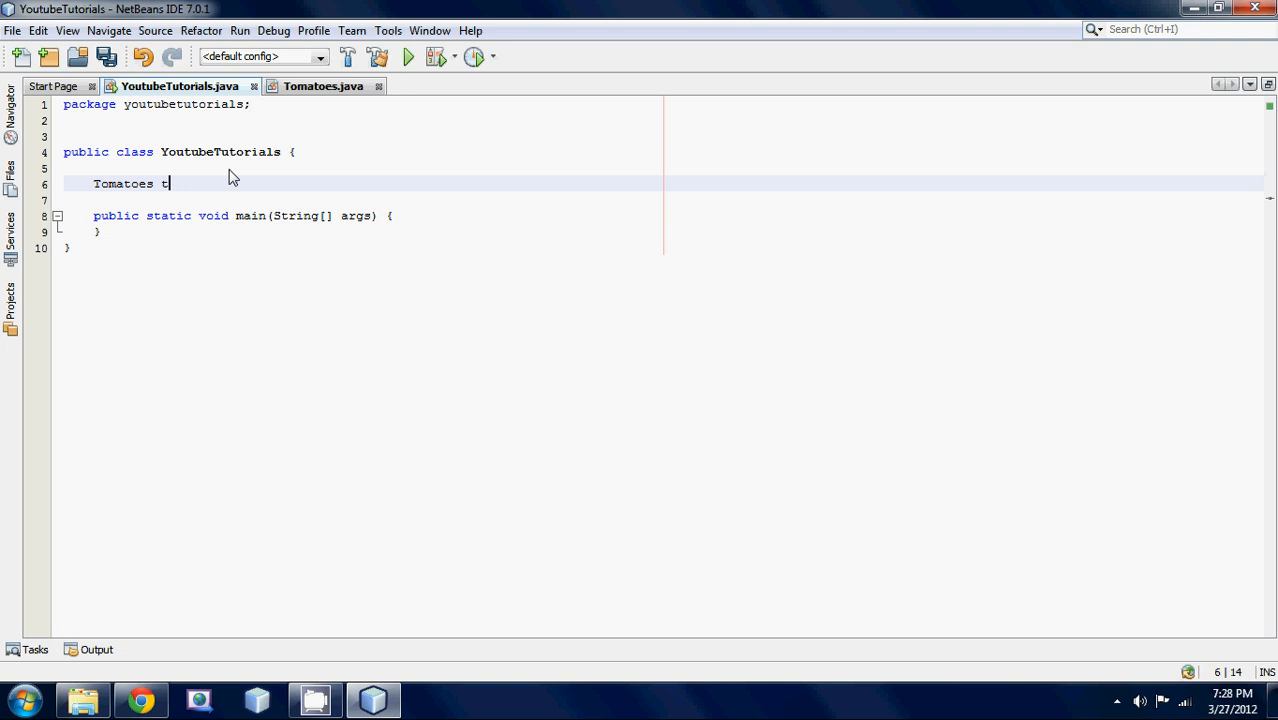
type("= new Tome")
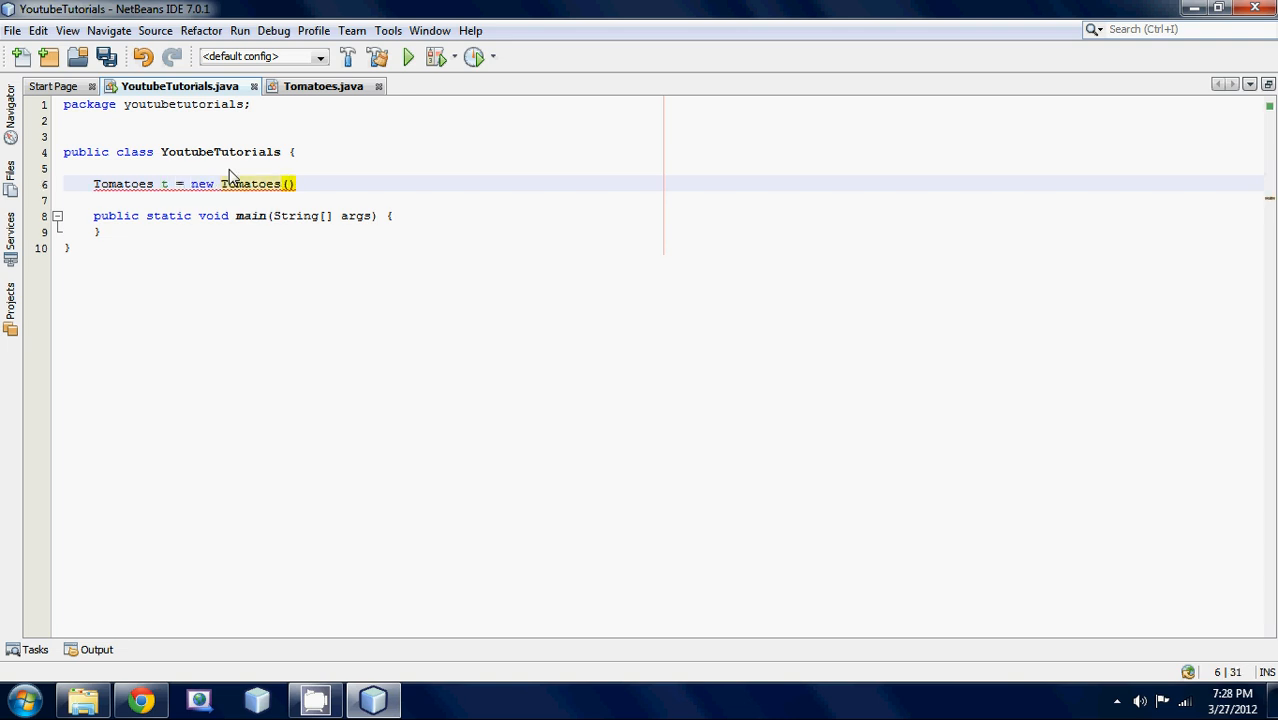
type(";")
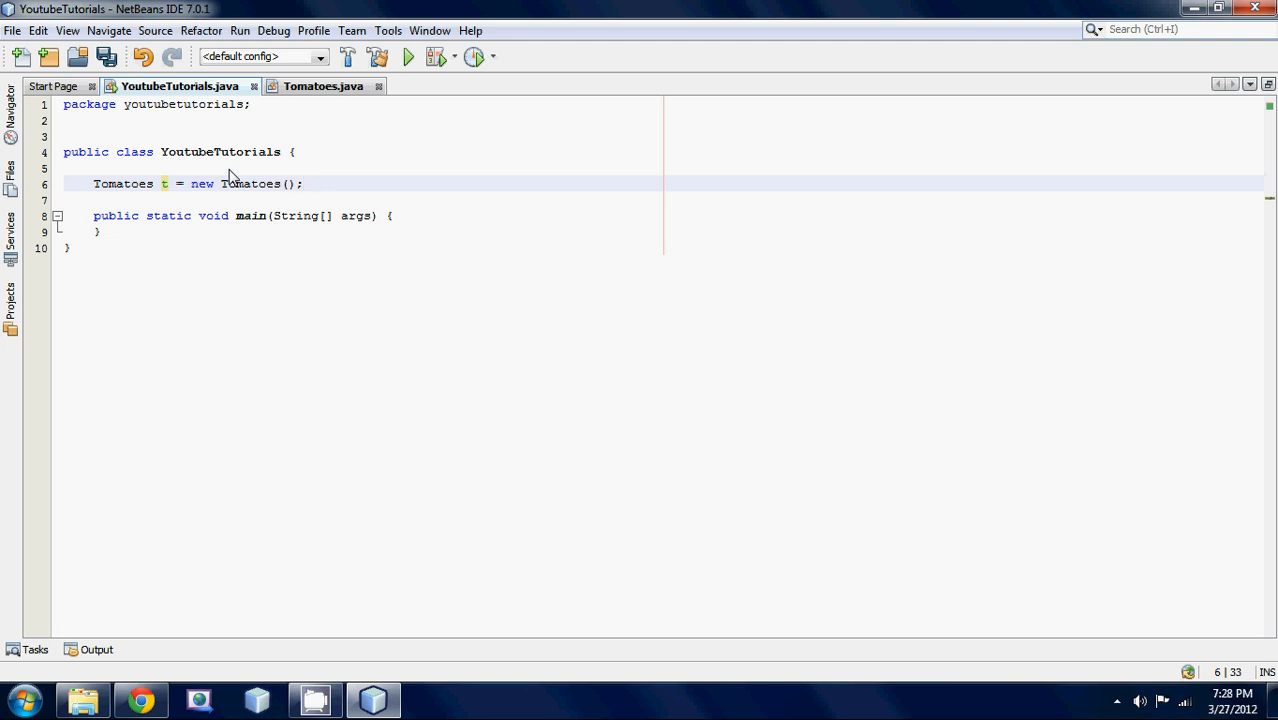
left_click(390, 216)
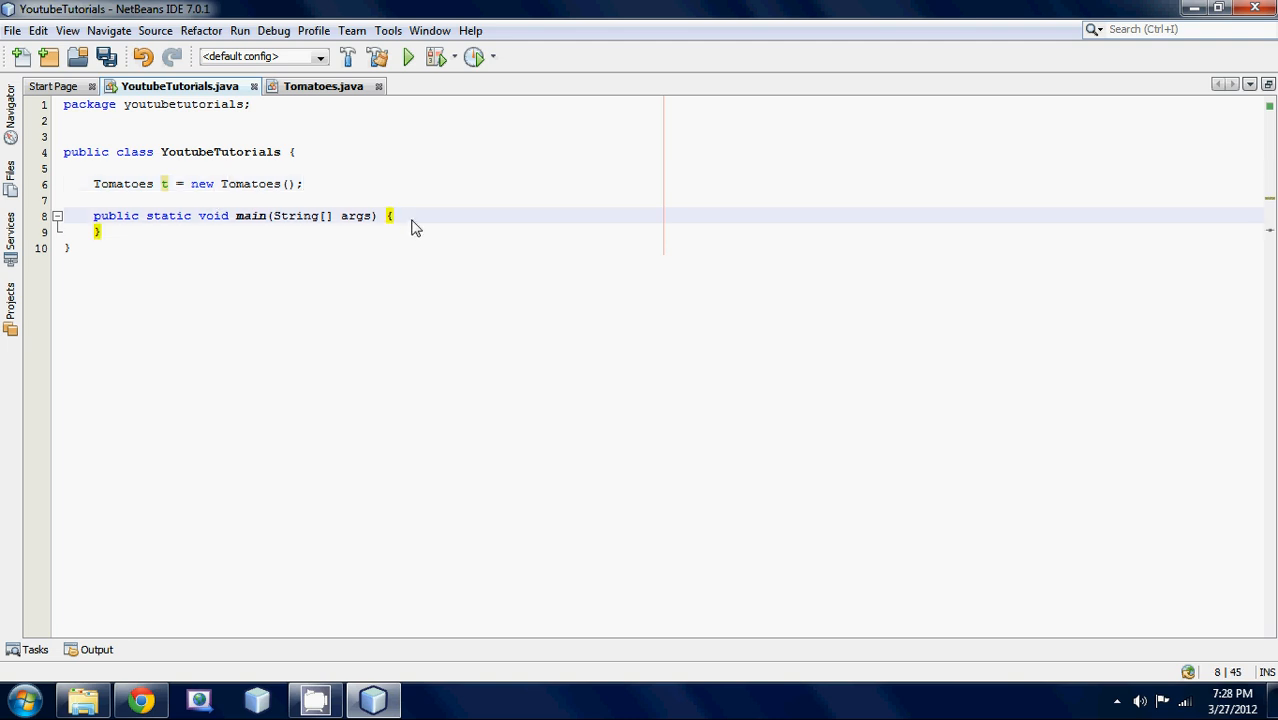
type("sout")
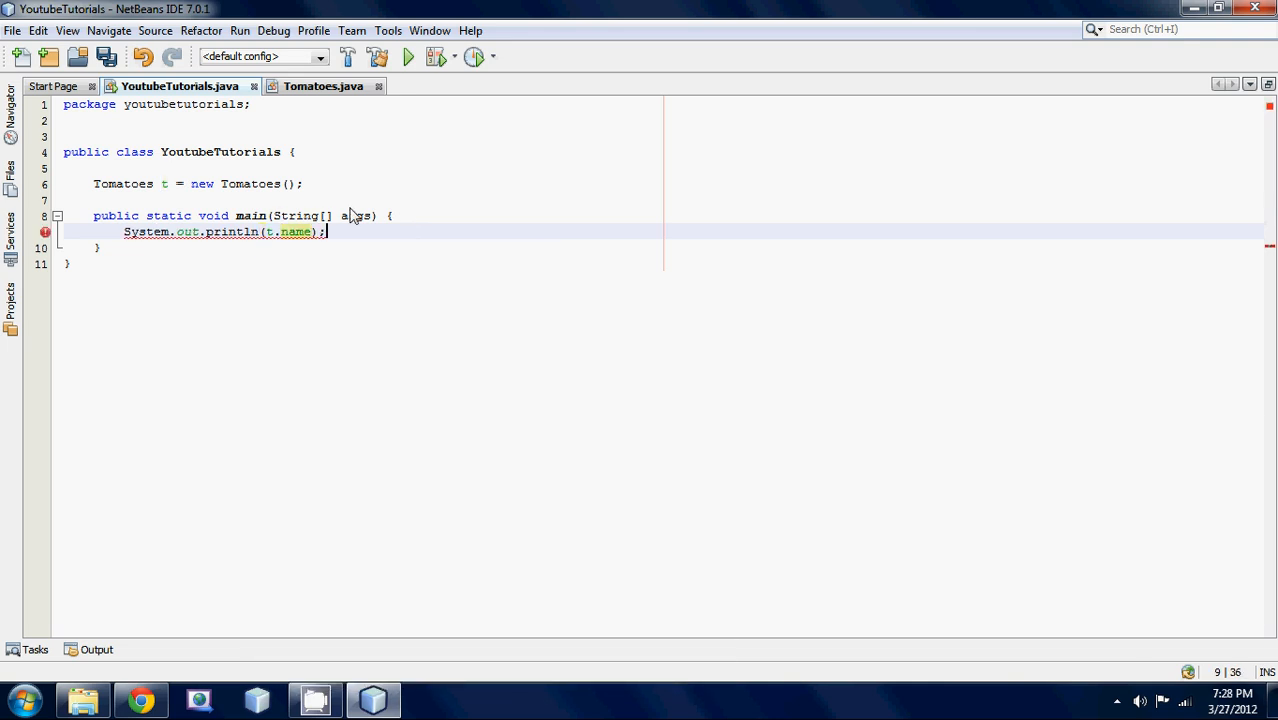
Make the Tomatoes fields name and privateName static
left_click(324, 86)
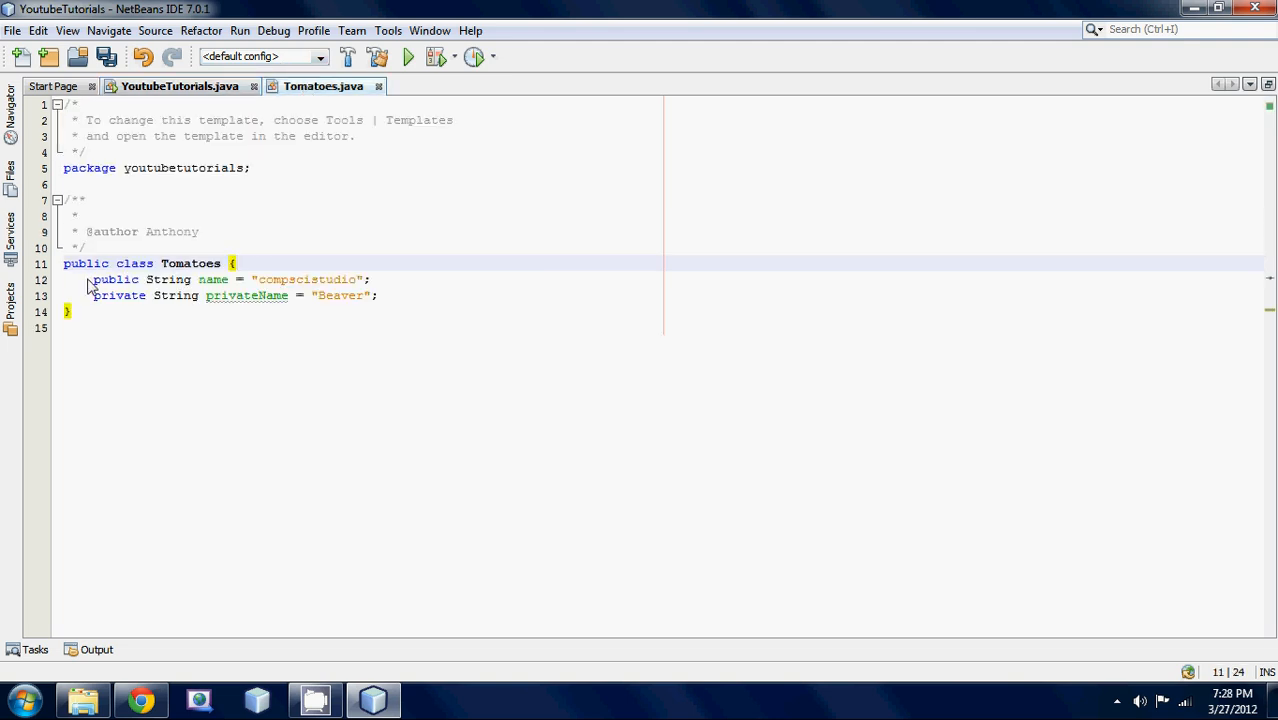
left_click(270, 280)
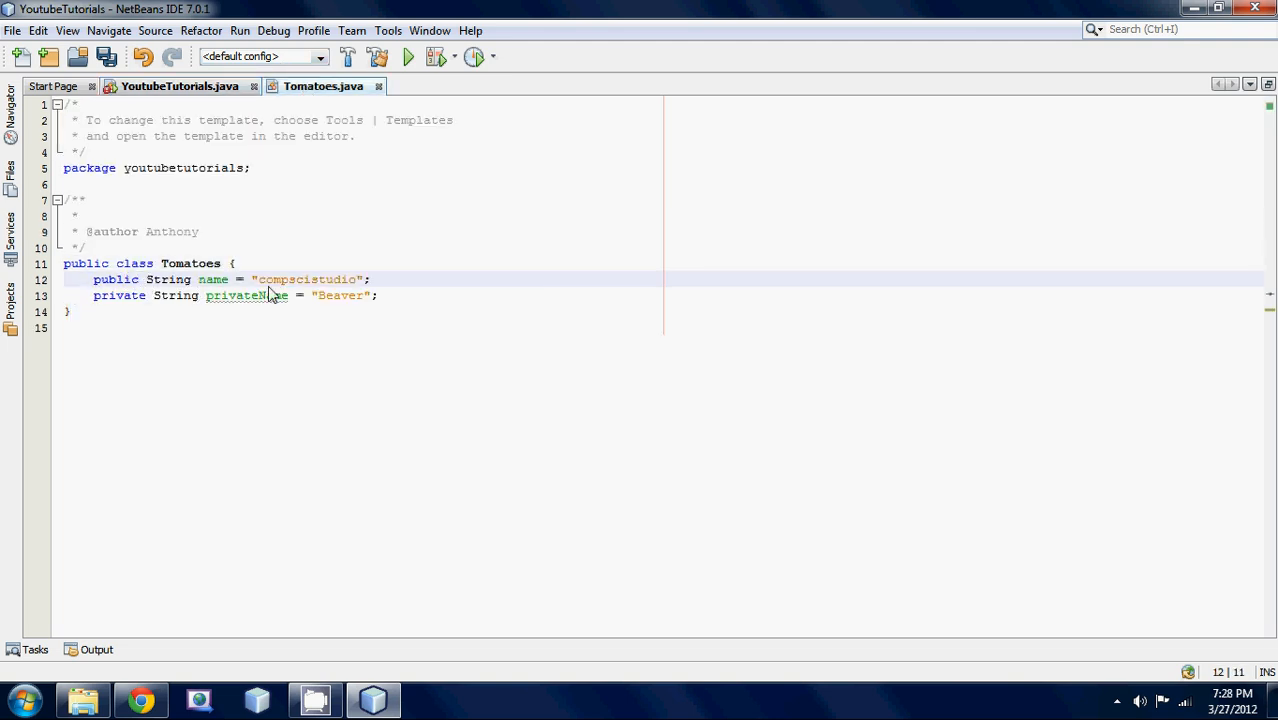
type("static")
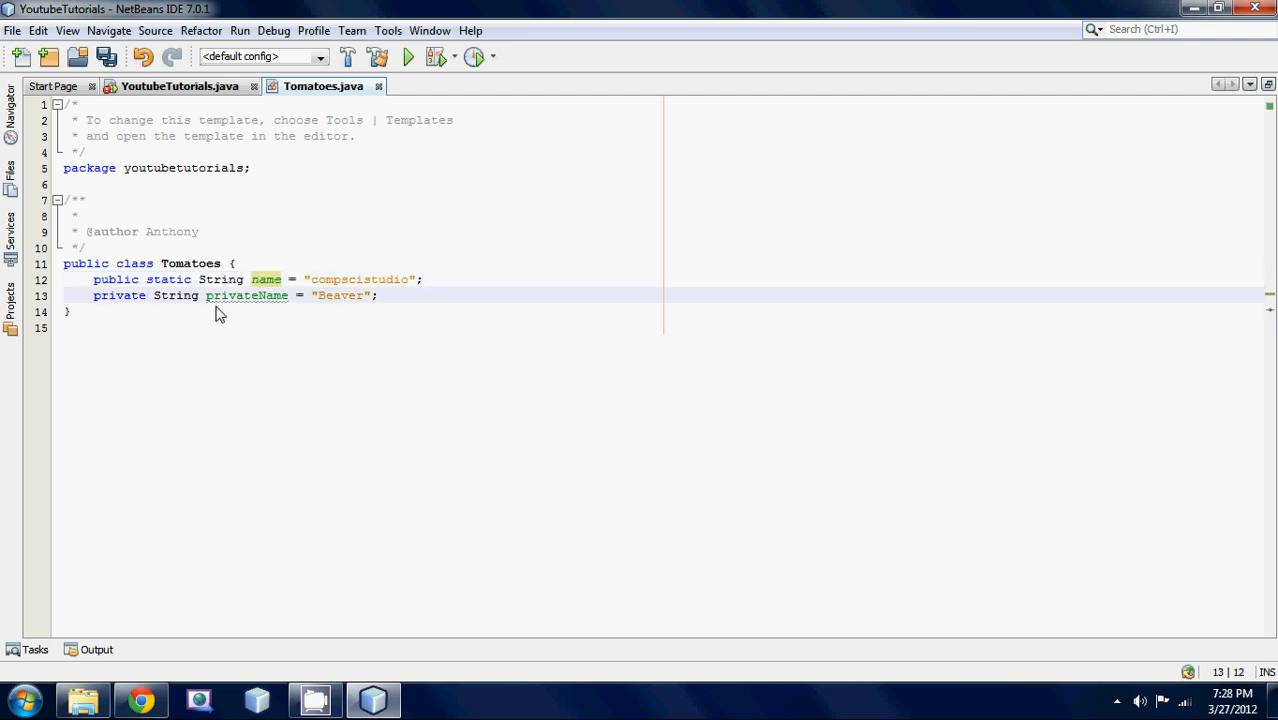
type("staitc")
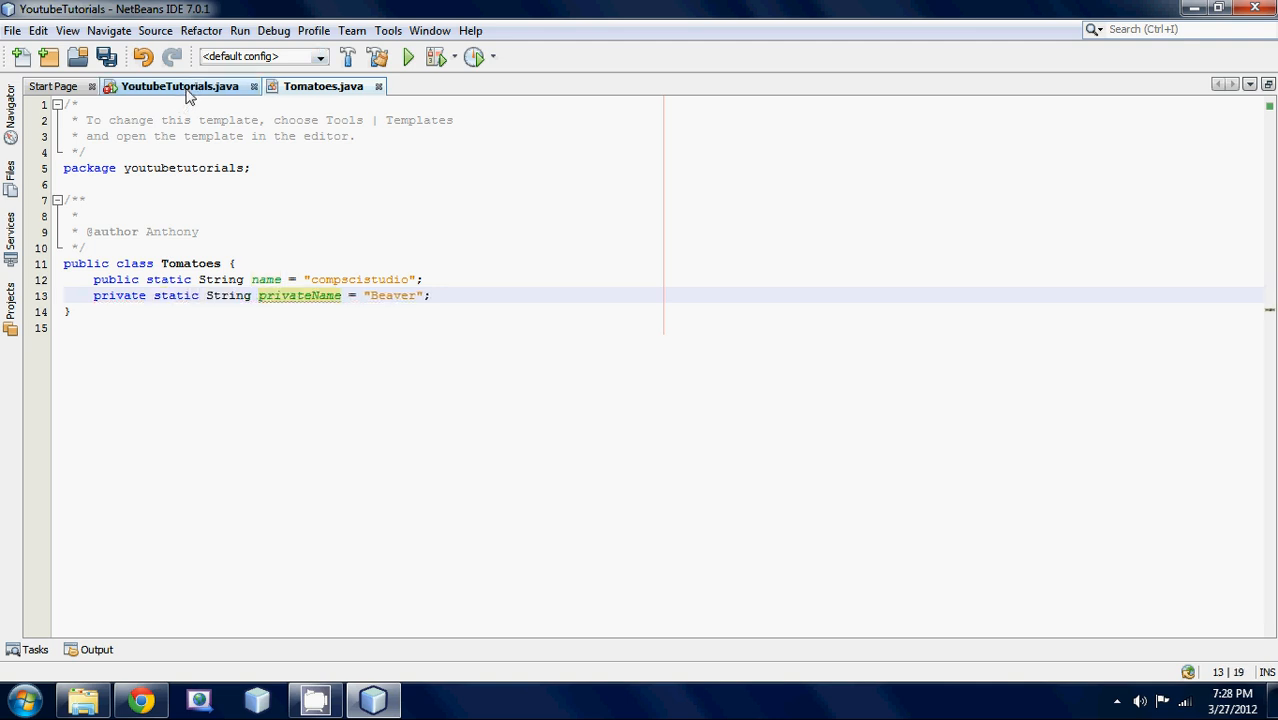
Declare the Tomatoes field t static in YoutubeTutorials, clearing the println error
left_click(180, 86)
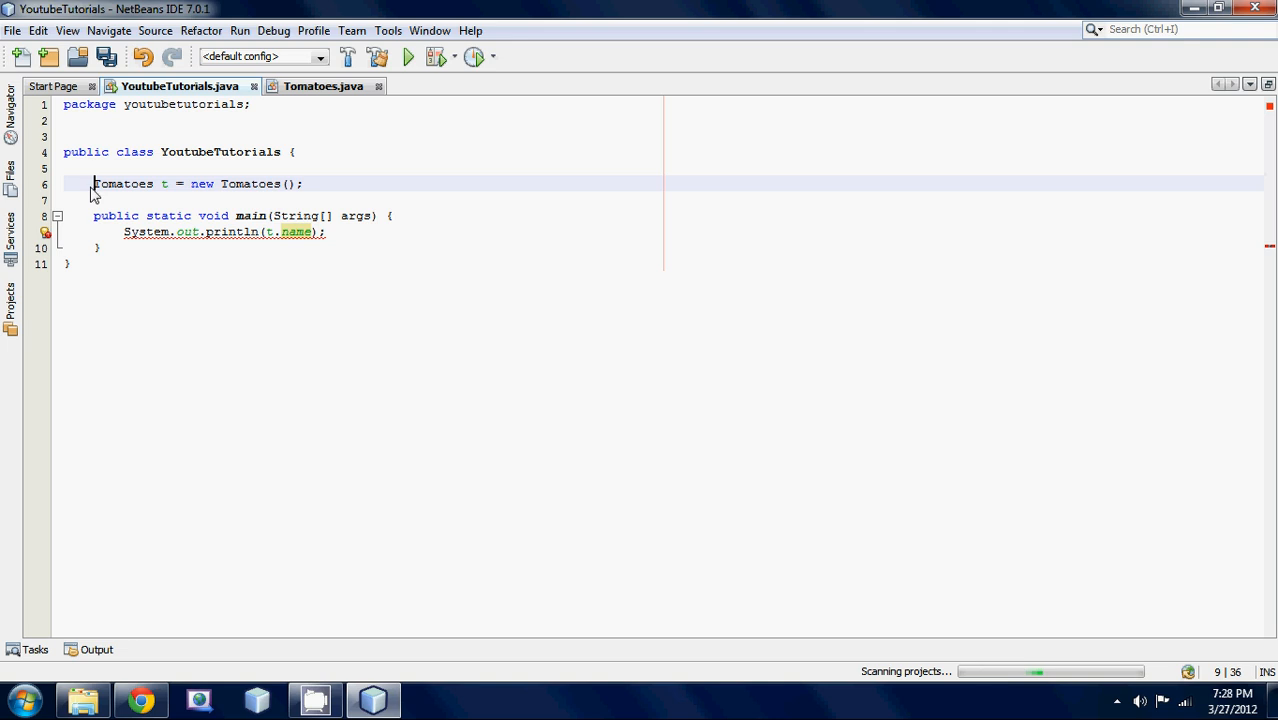
type("static")
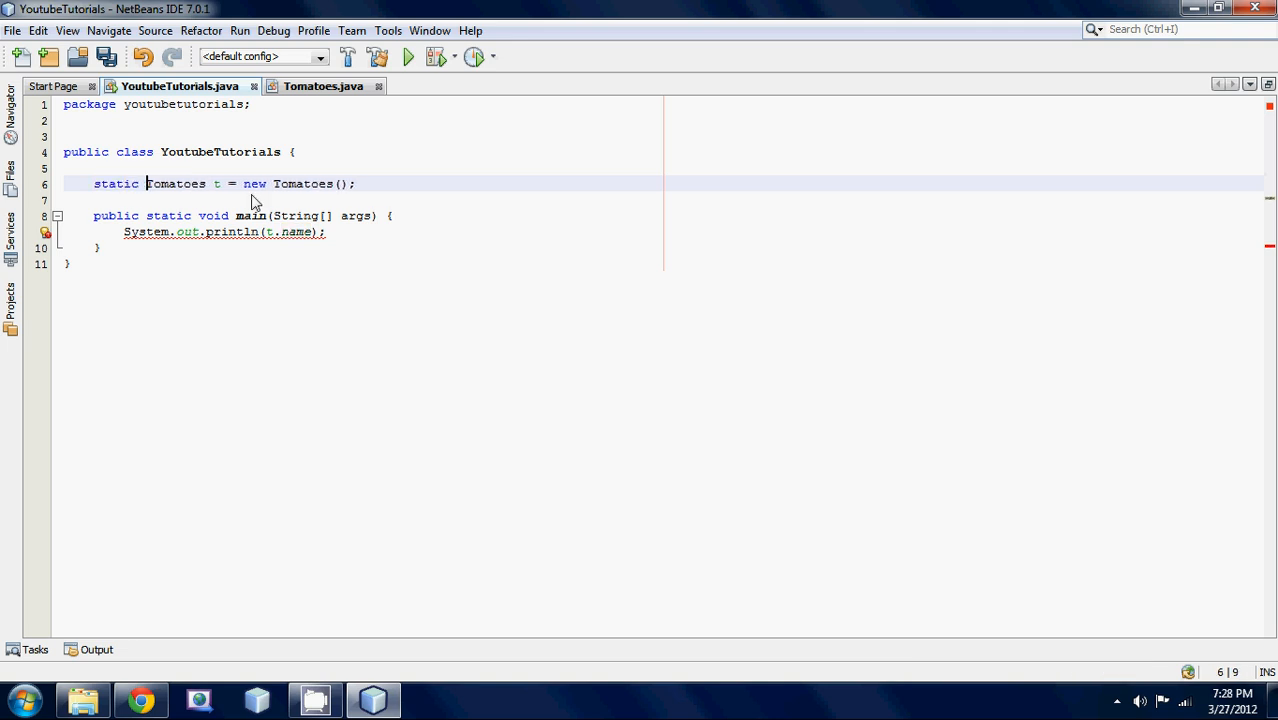
double_click(176, 184)
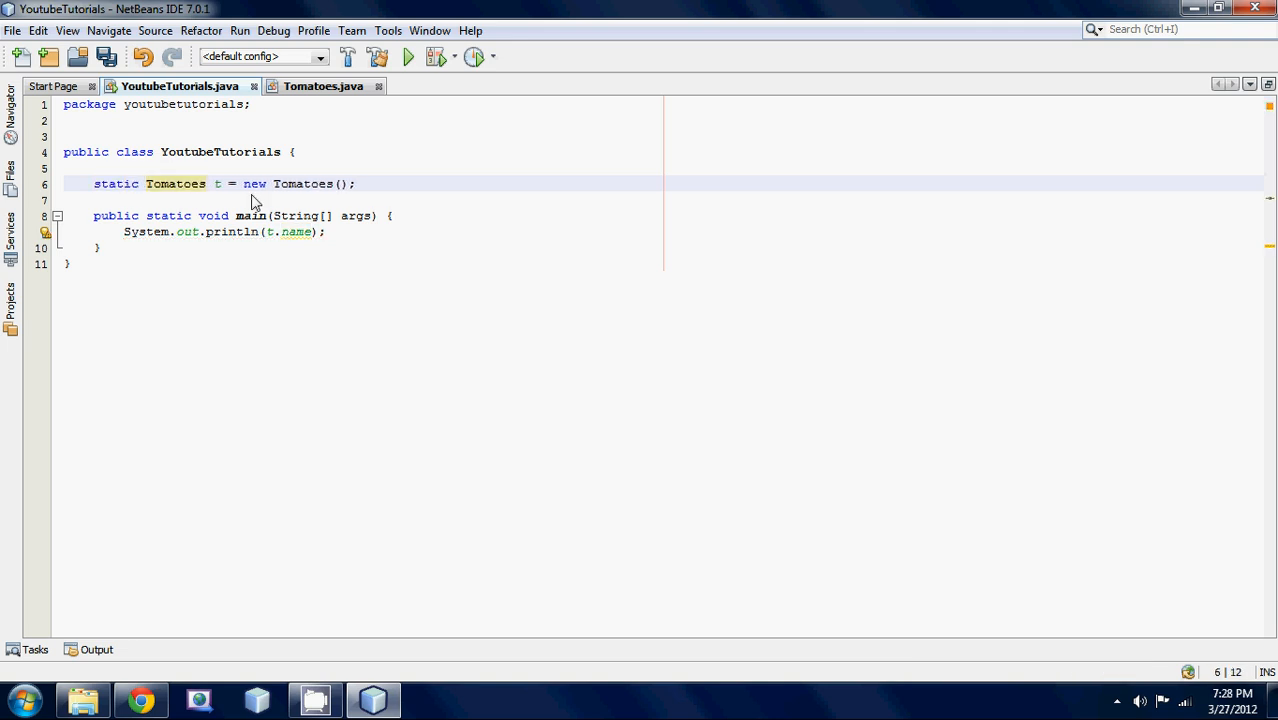
mouse_move(172, 202)
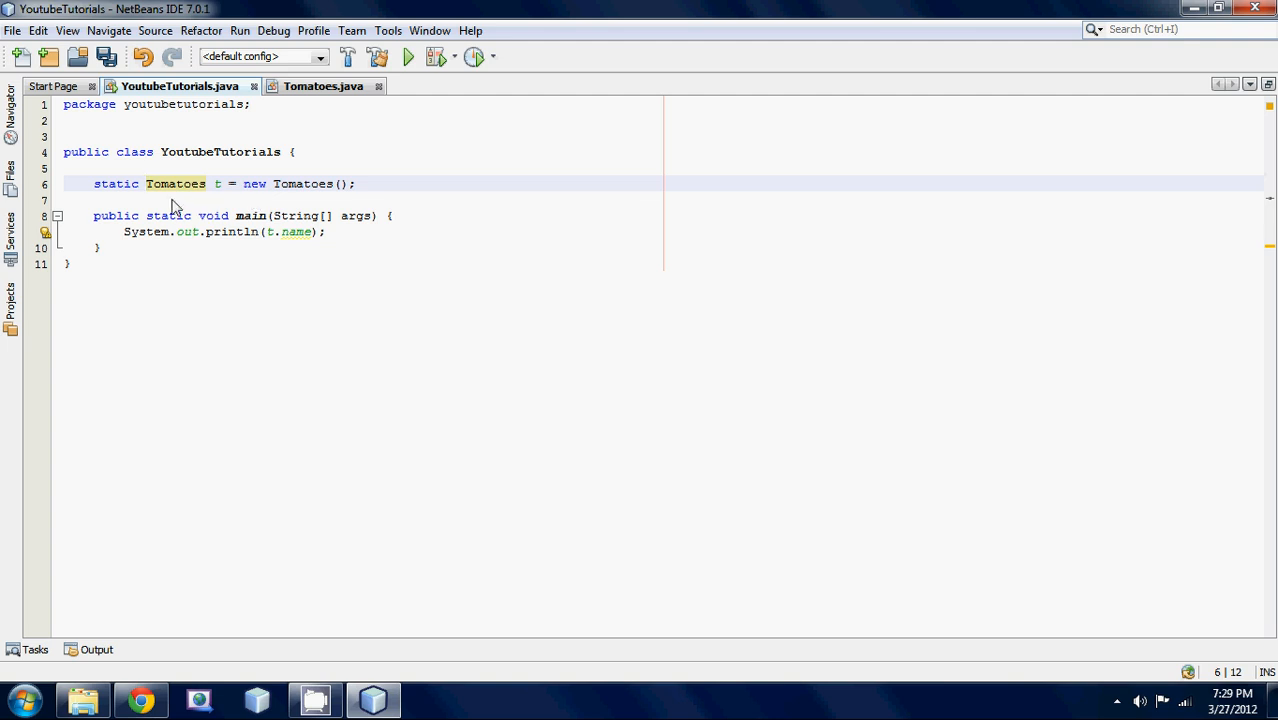
mouse_move(172, 188)
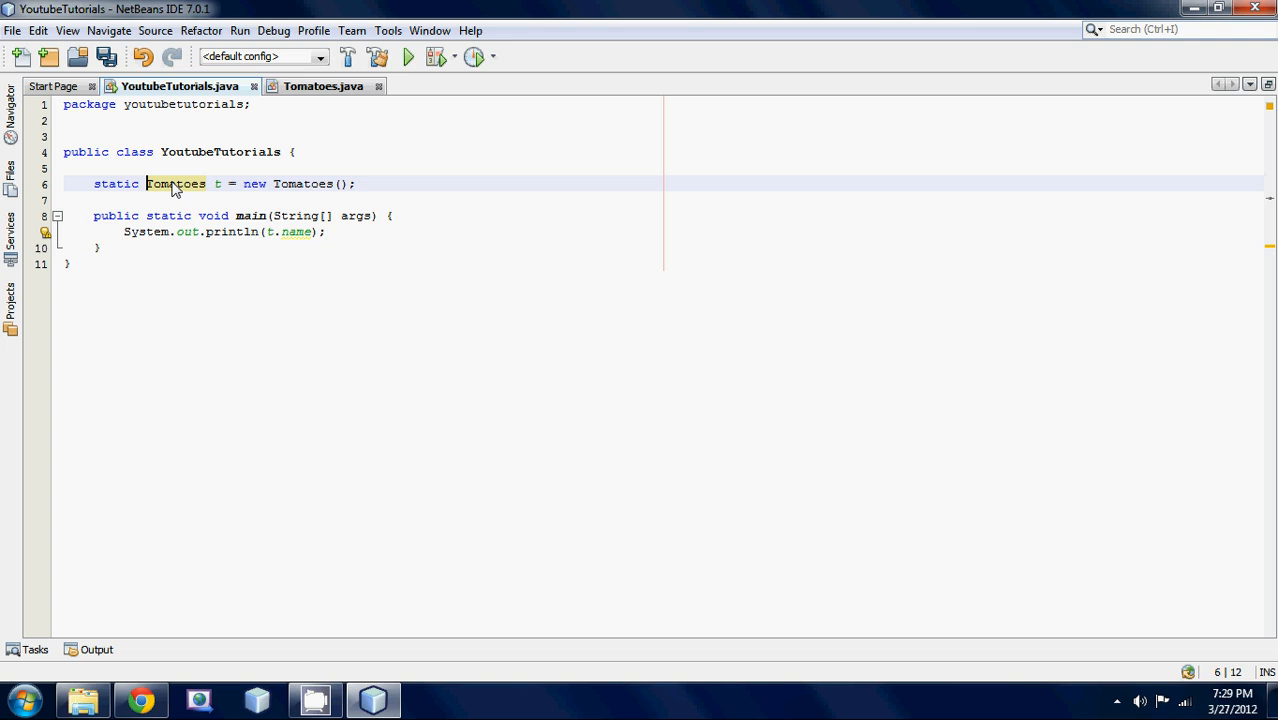
mouse_move(144, 12)
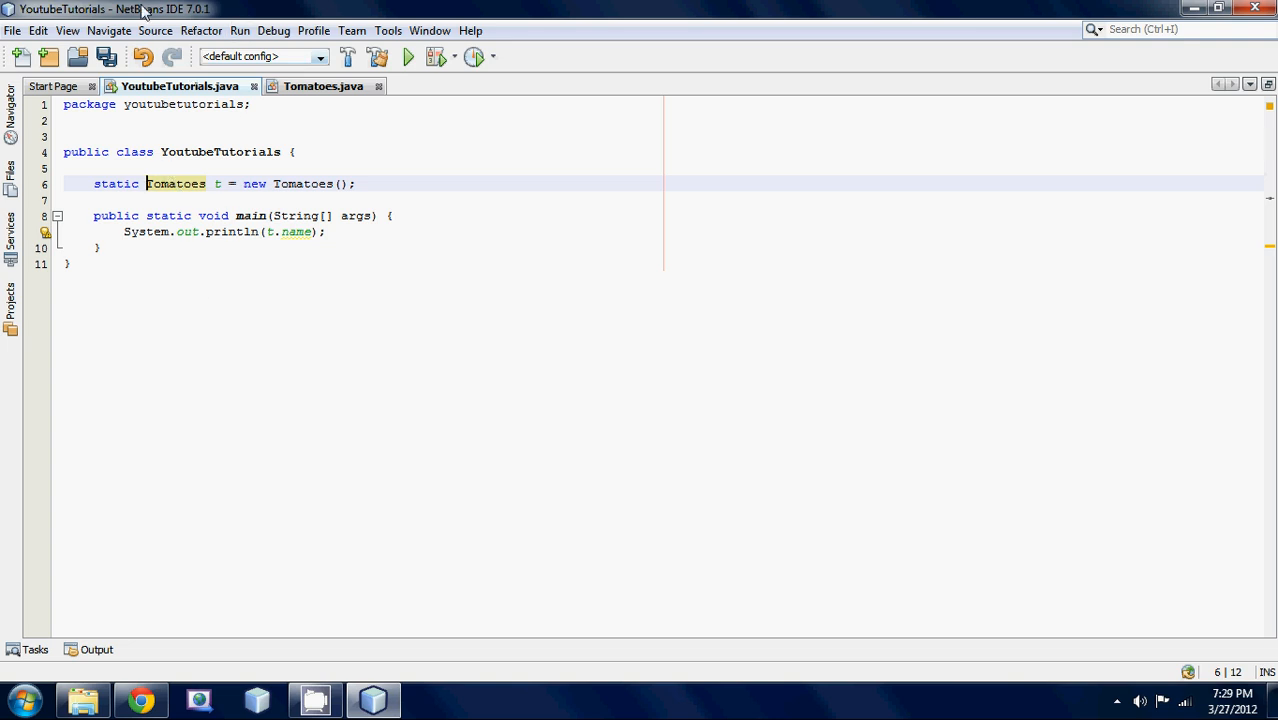
Run the project to print "compscistudio", then select privateName in the Tomatoes class
left_click(408, 56)
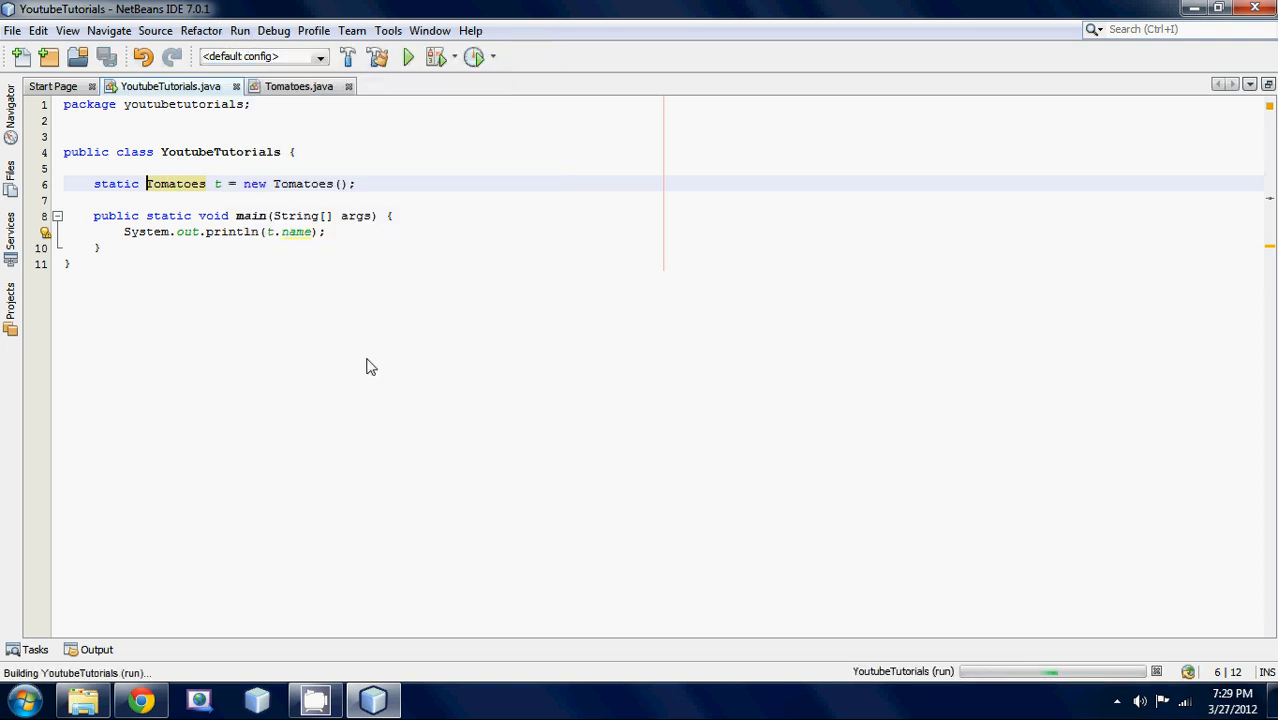
left_click(408, 56)
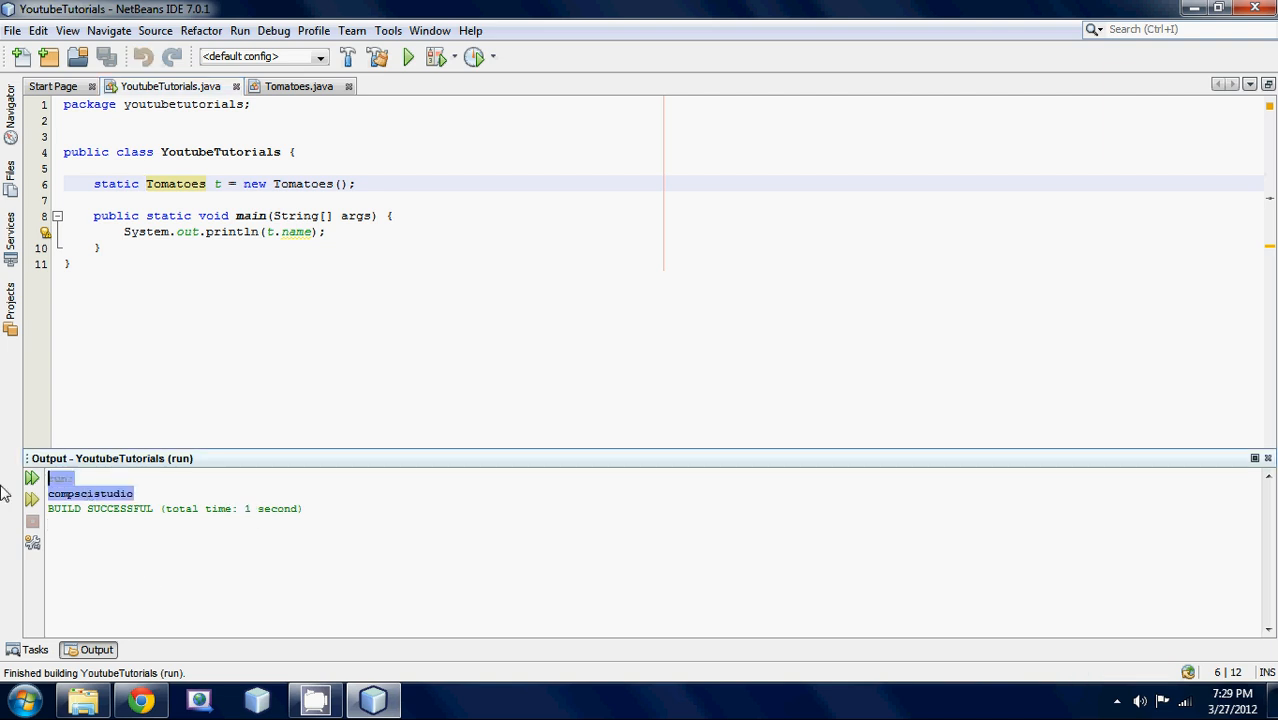
left_click(298, 86)
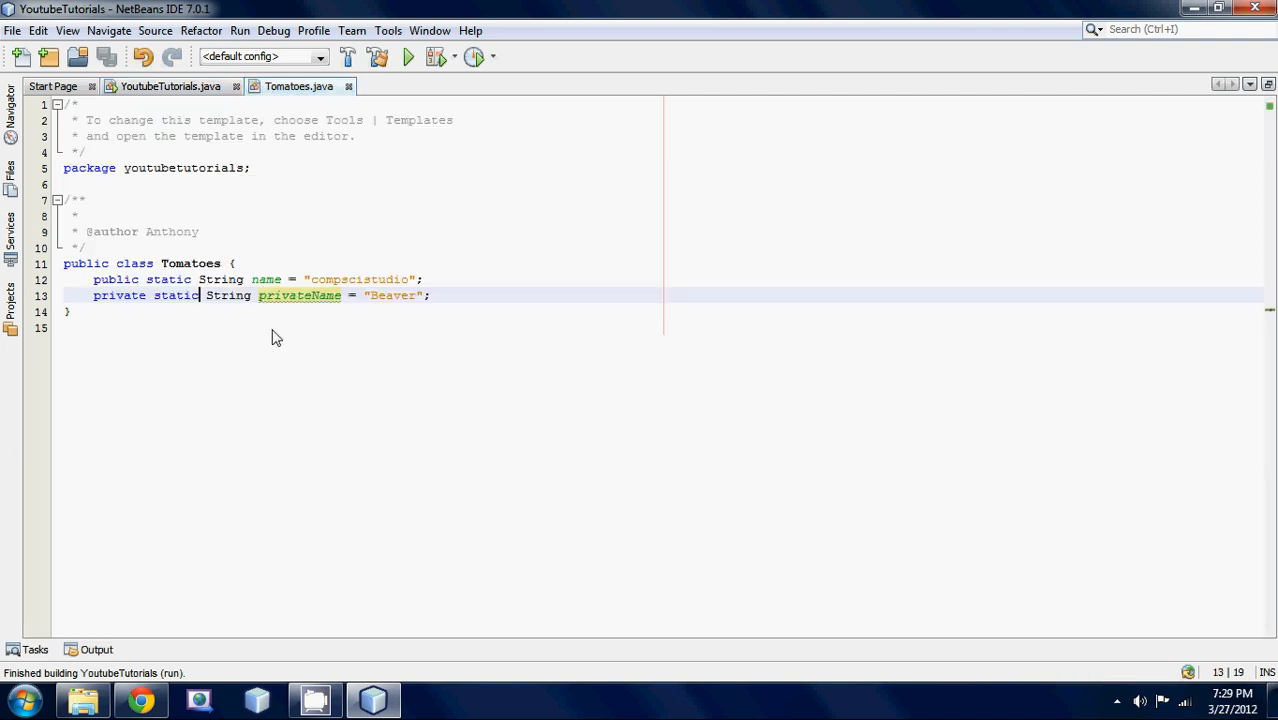
double_click(298, 296)
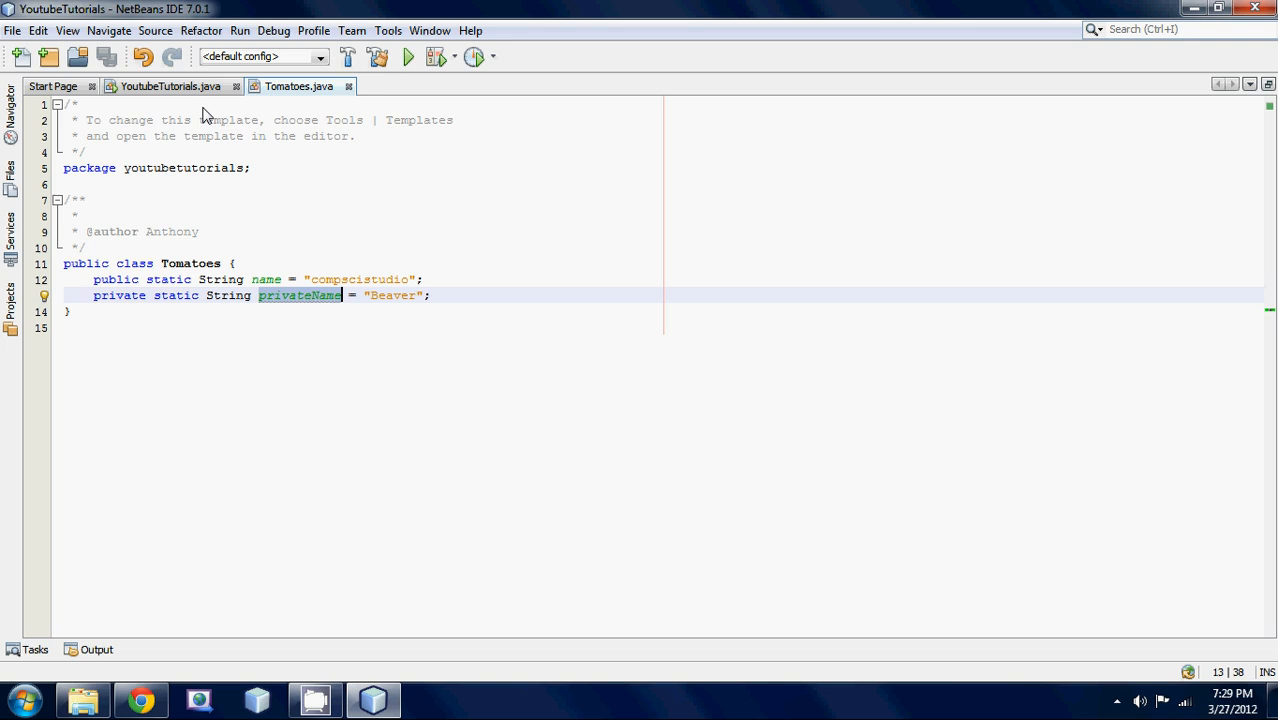
Add System.out.println(t.privateName); in main, which is flagged as an error
left_click(170, 86)
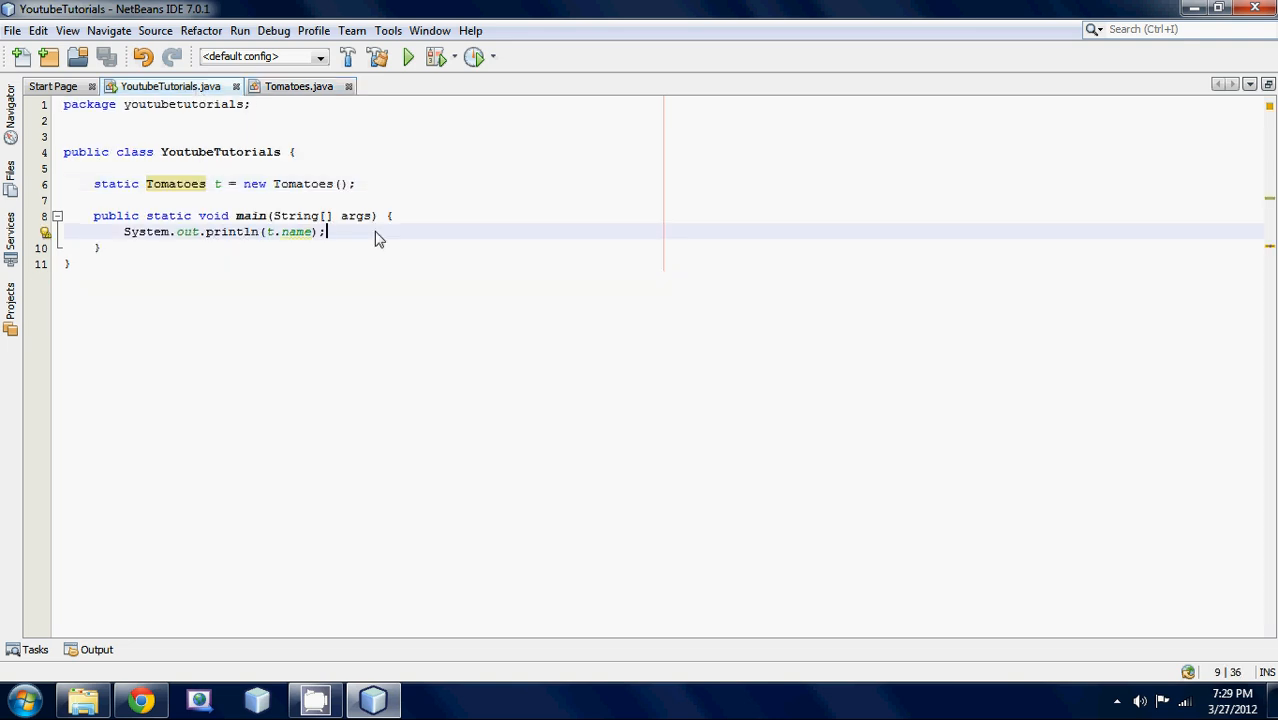
type("System.out.println(t.);")
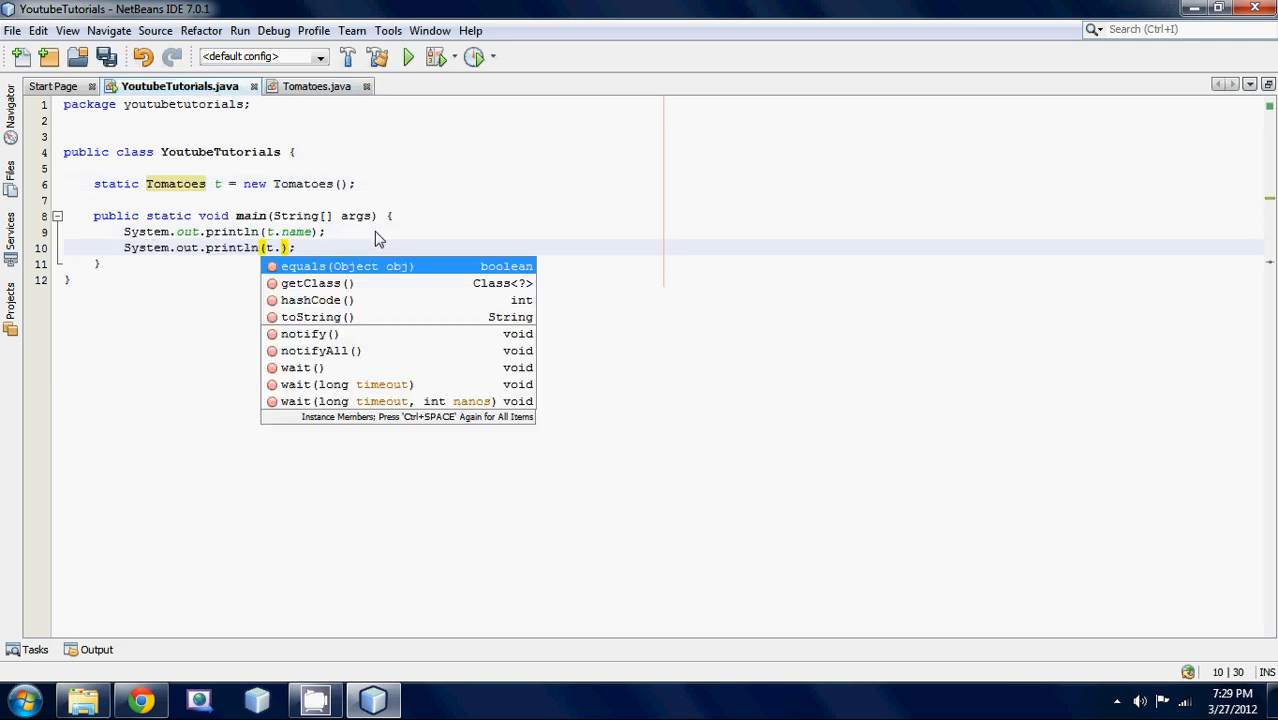
type("privateName")
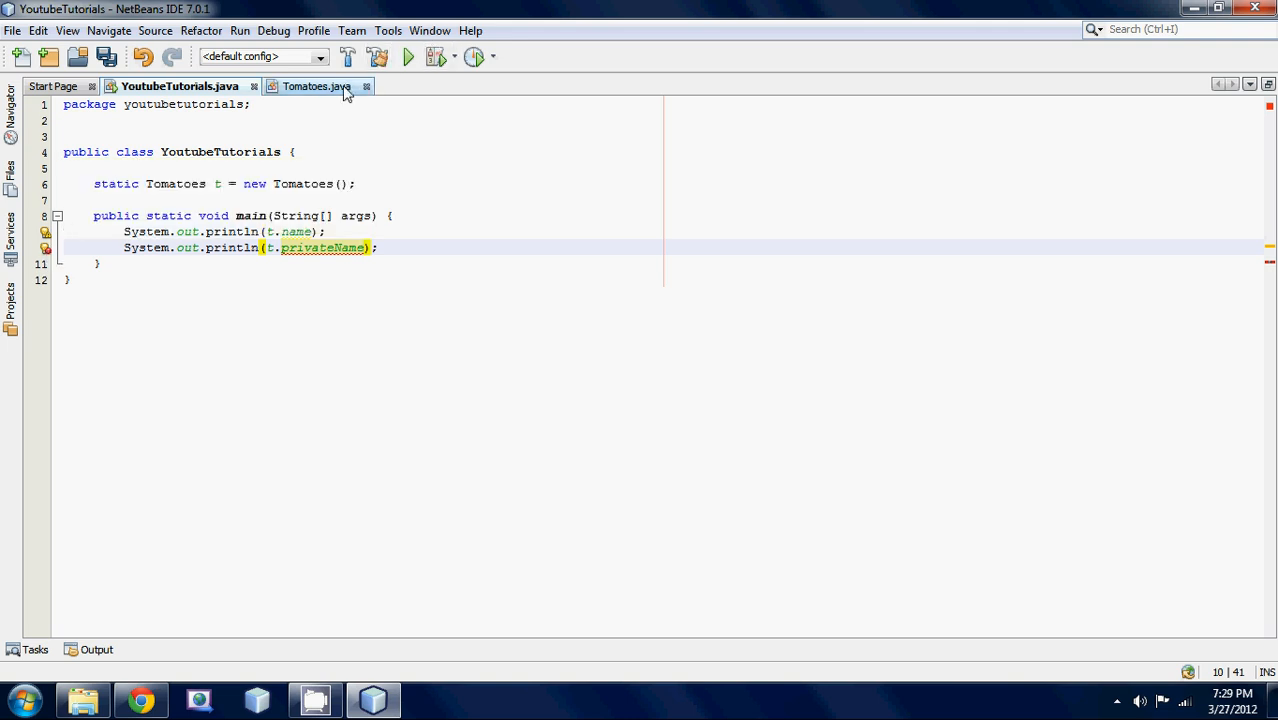
left_click(316, 86)
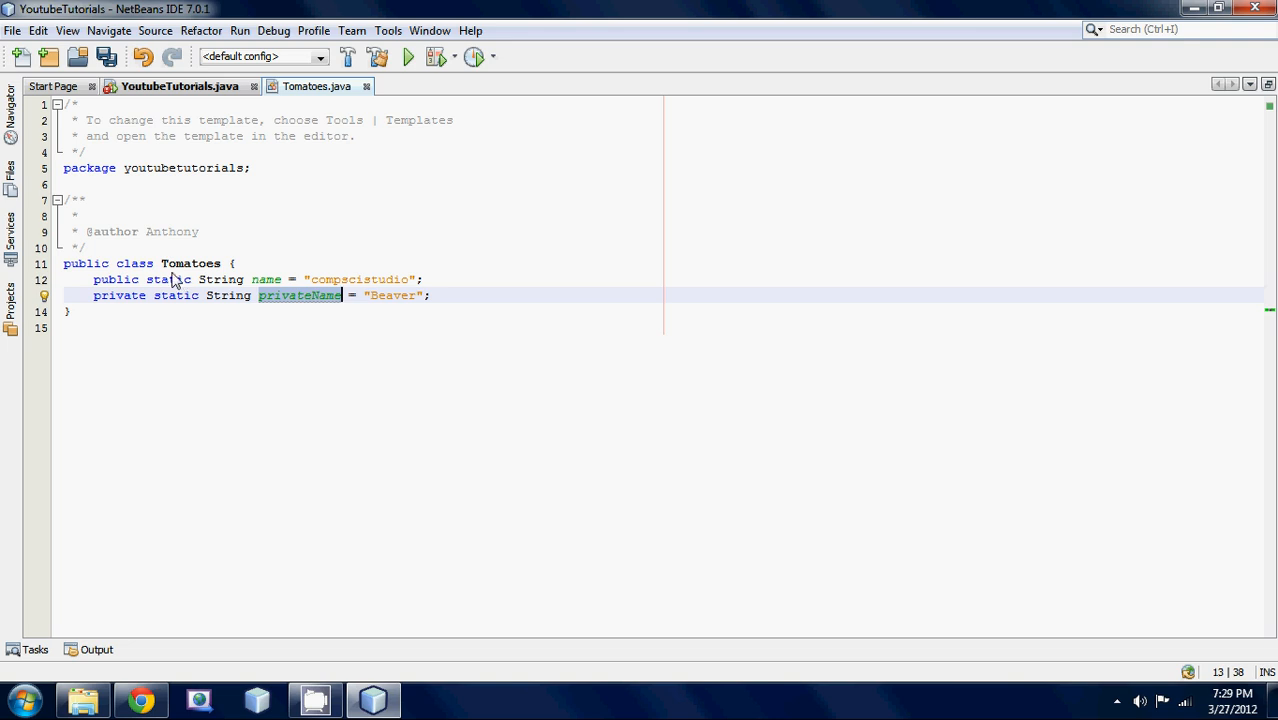
mouse_move(326, 368)
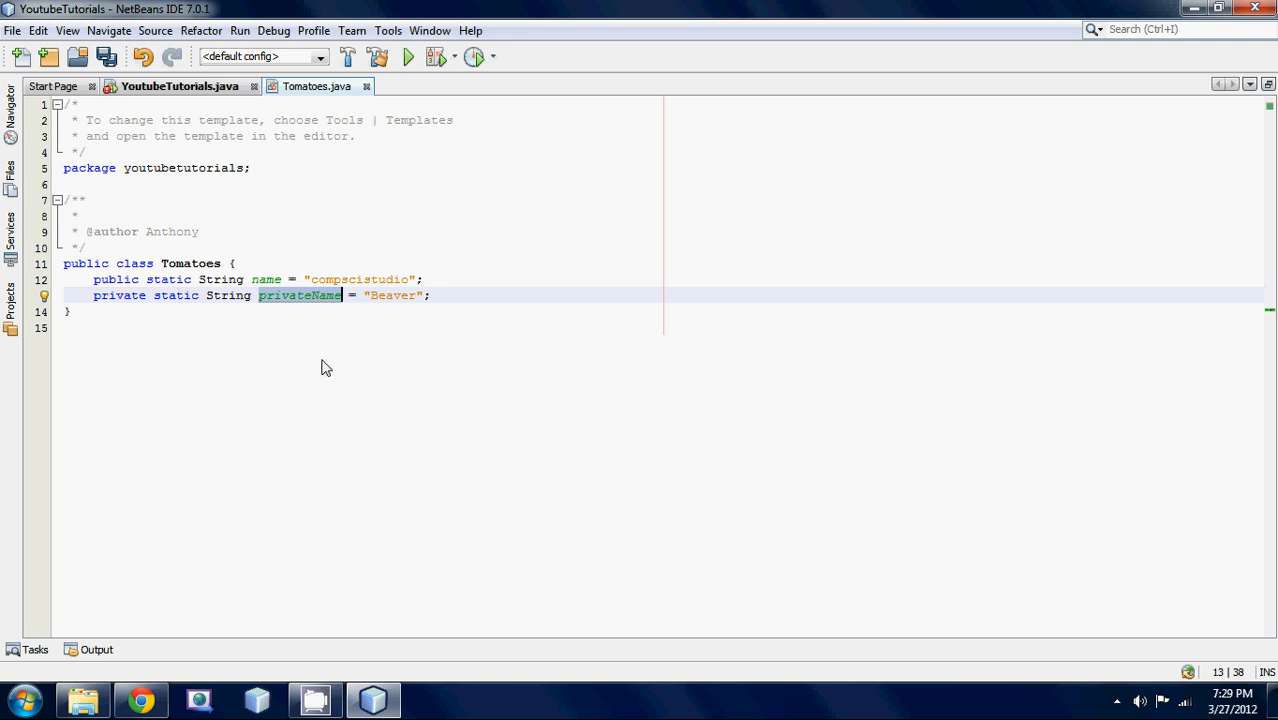
mouse_move(452, 388)
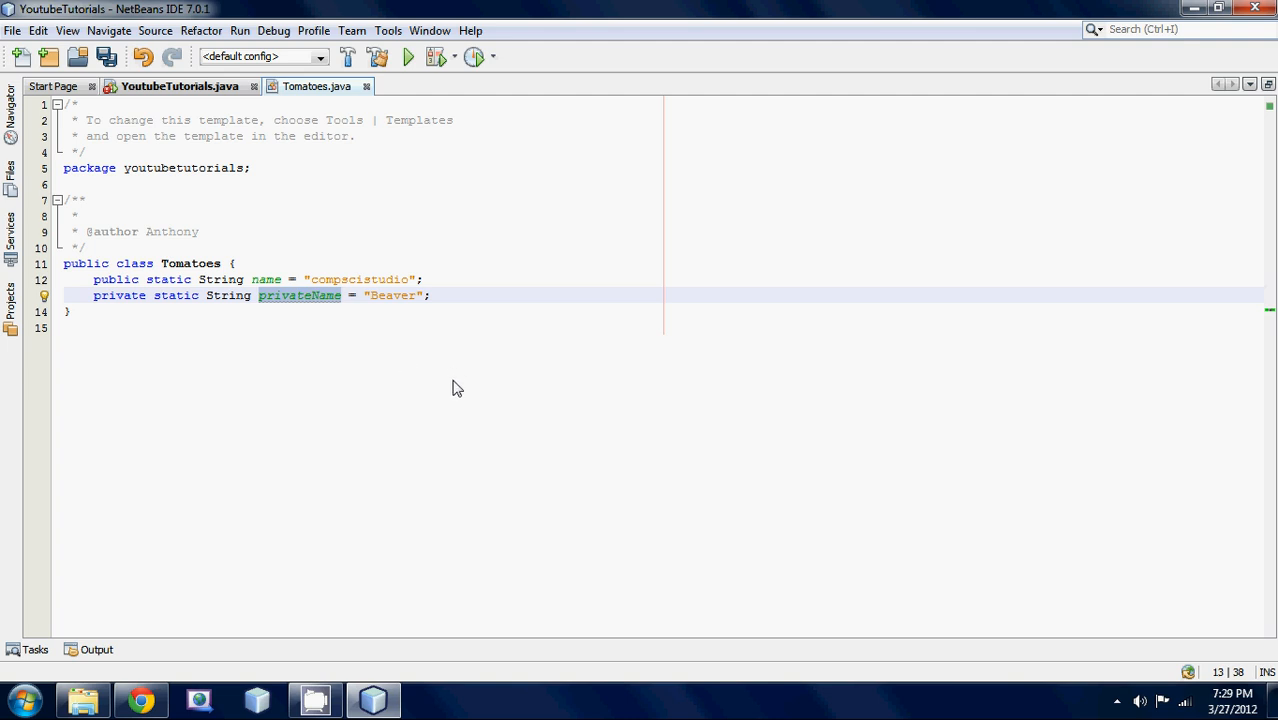
mouse_move(412, 388)
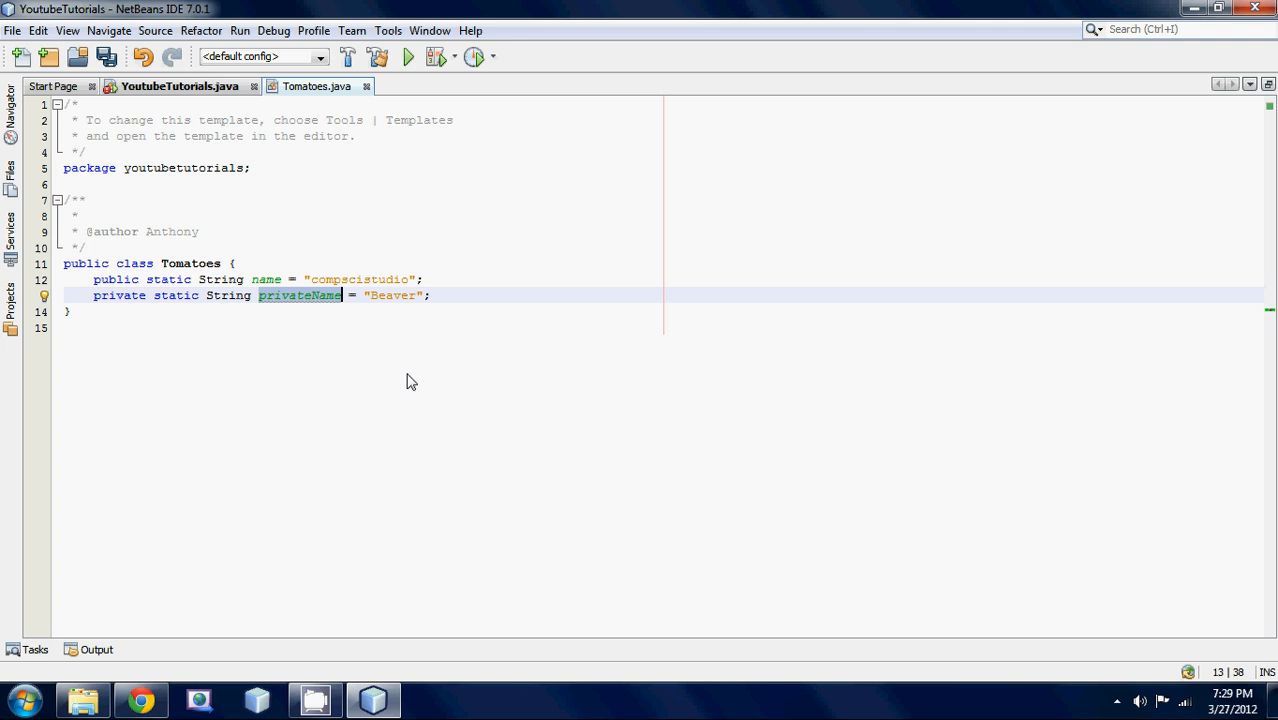
mouse_move(500, 332)
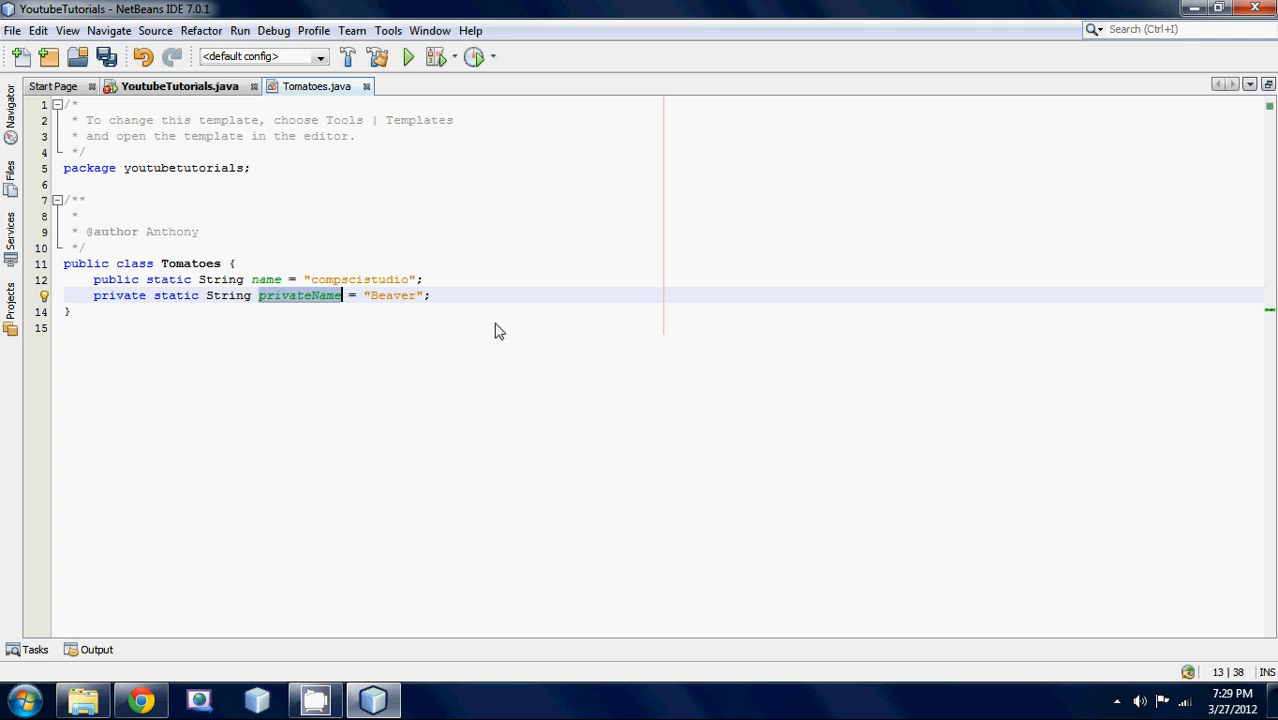
mouse_move(458, 332)
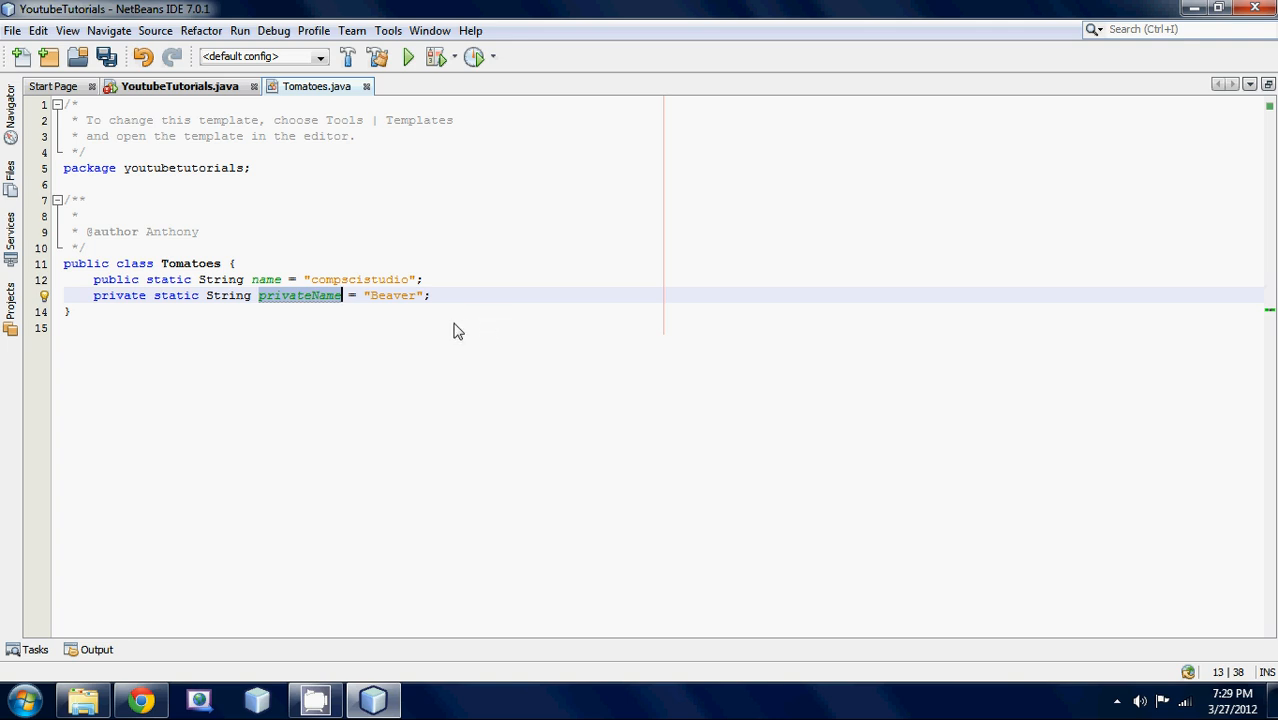
mouse_move(364, 266)
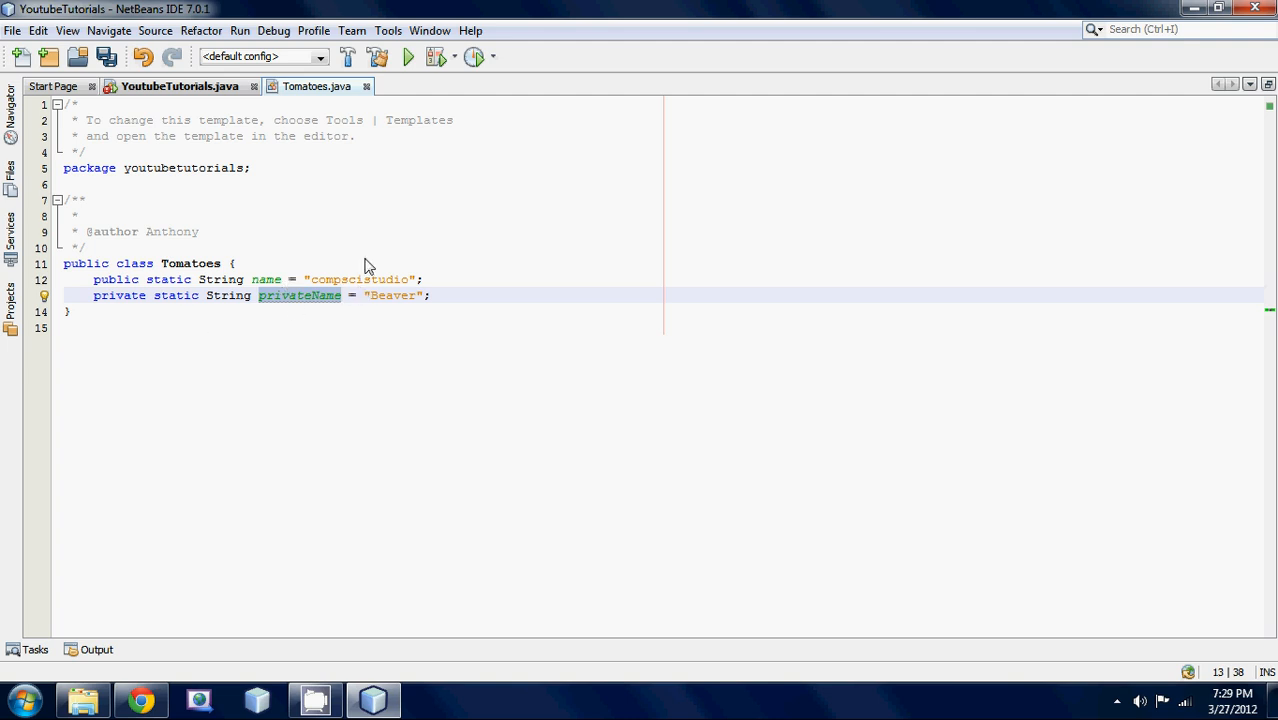
mouse_move(504, 268)
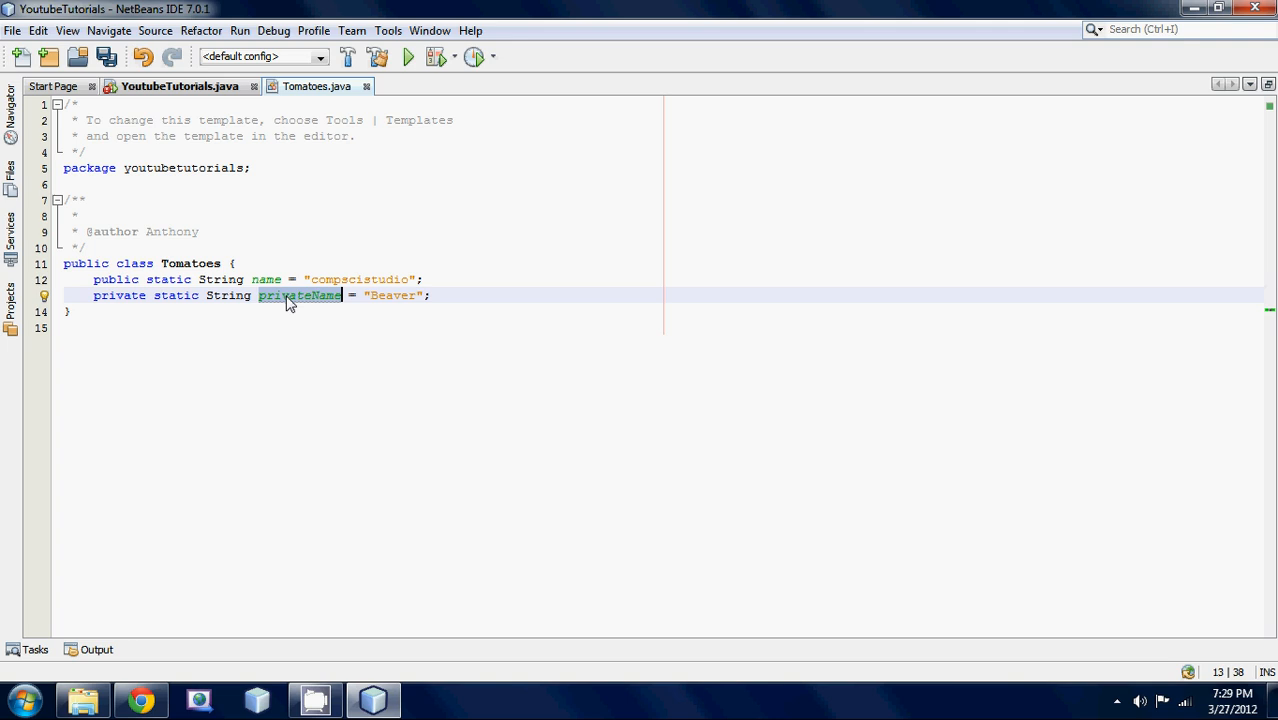
left_click(180, 86)
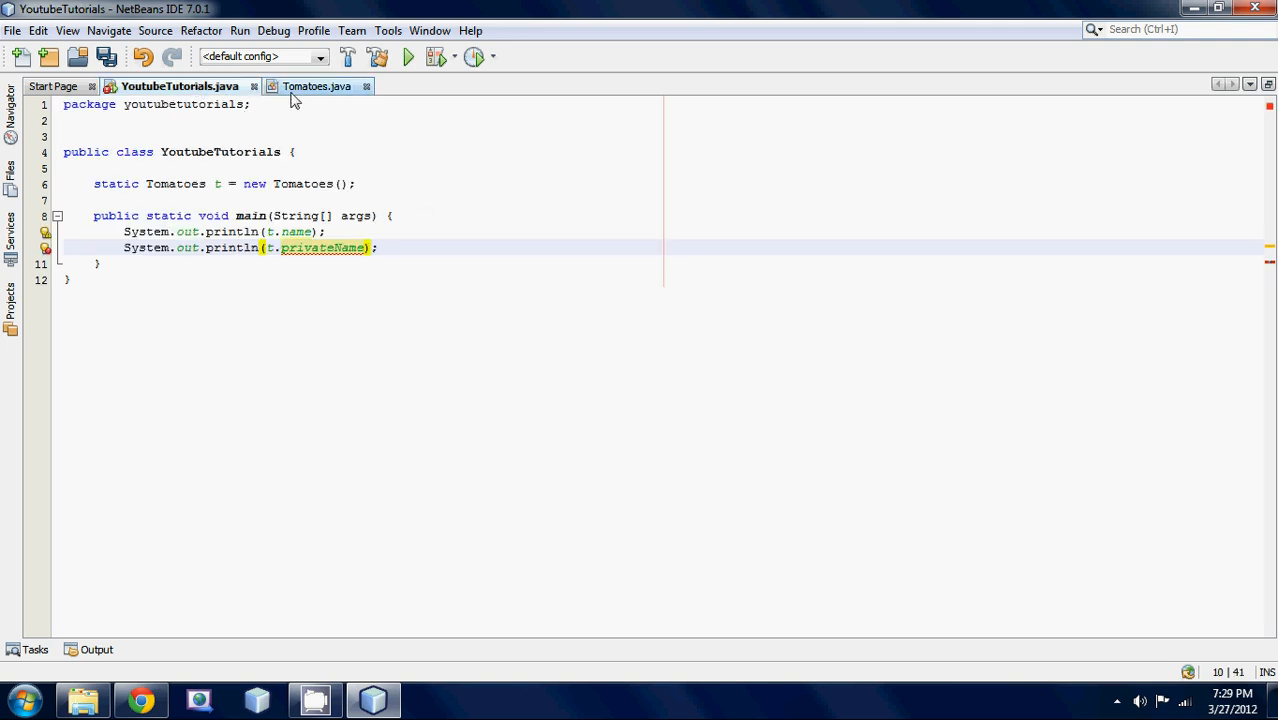
mouse_move(320, 90)
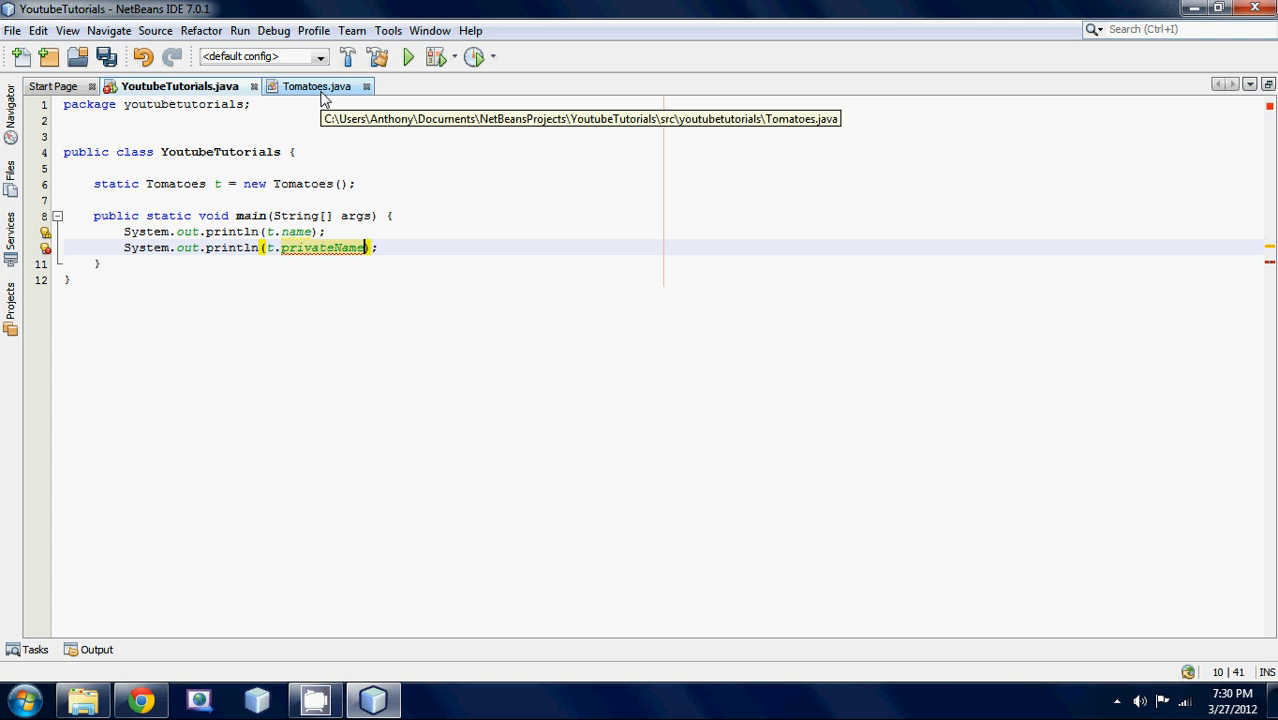
left_click(316, 86)
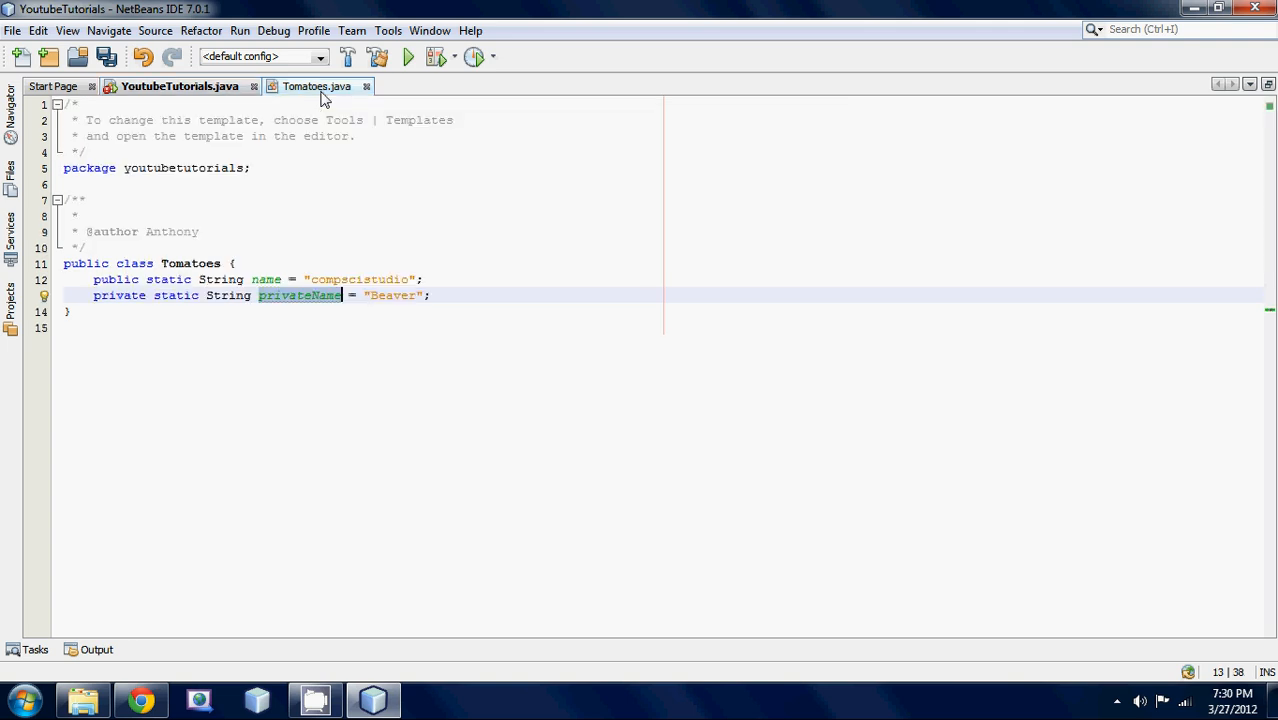
mouse_move(220, 302)
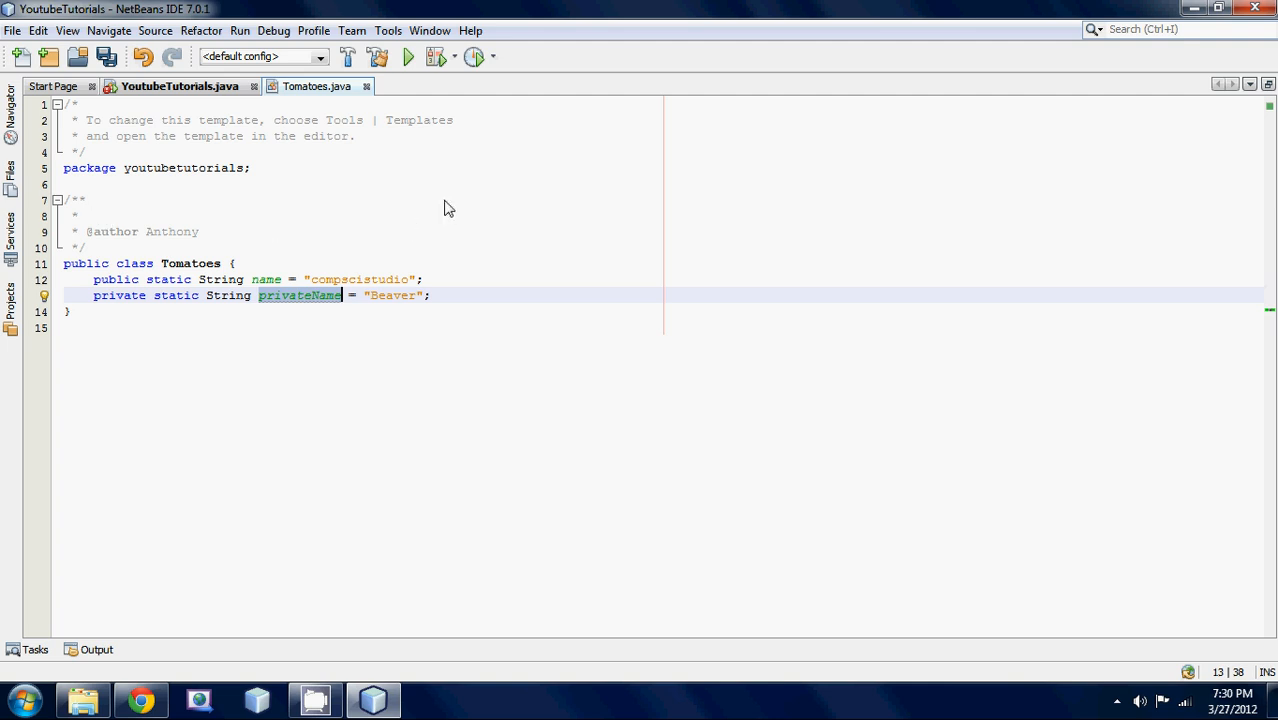
mouse_move(170, 108)
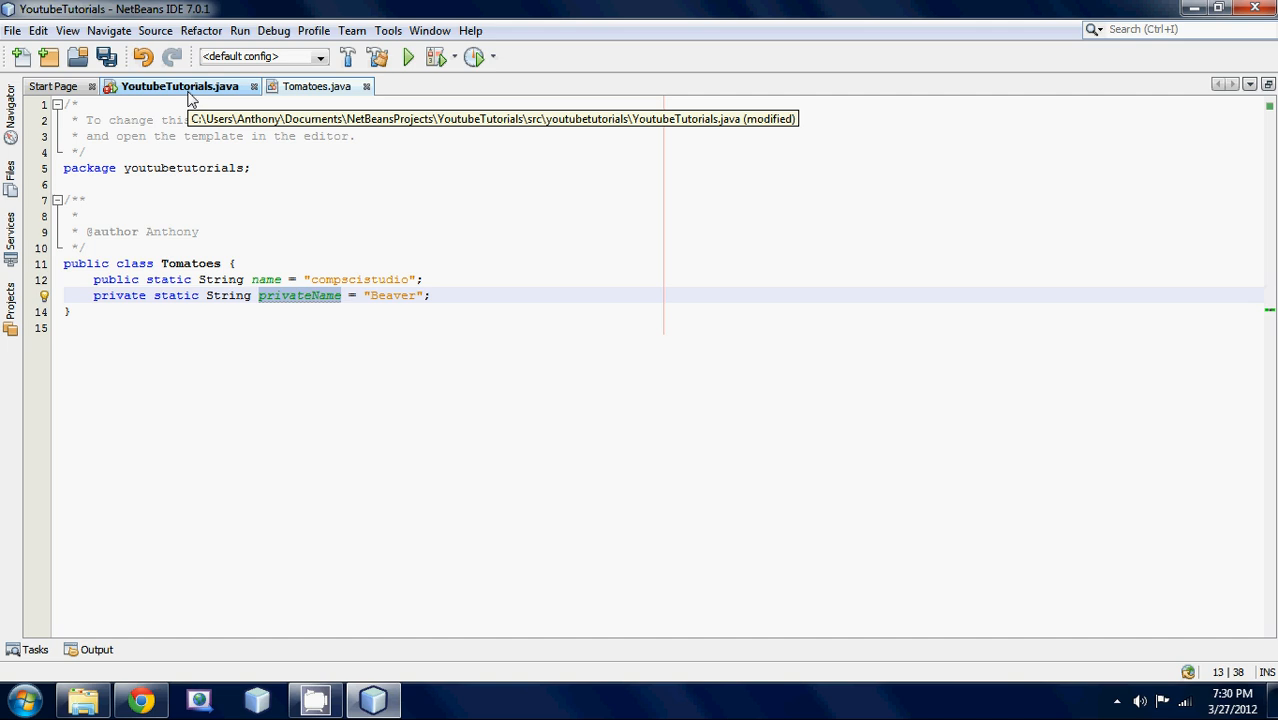
mouse_move(426, 236)
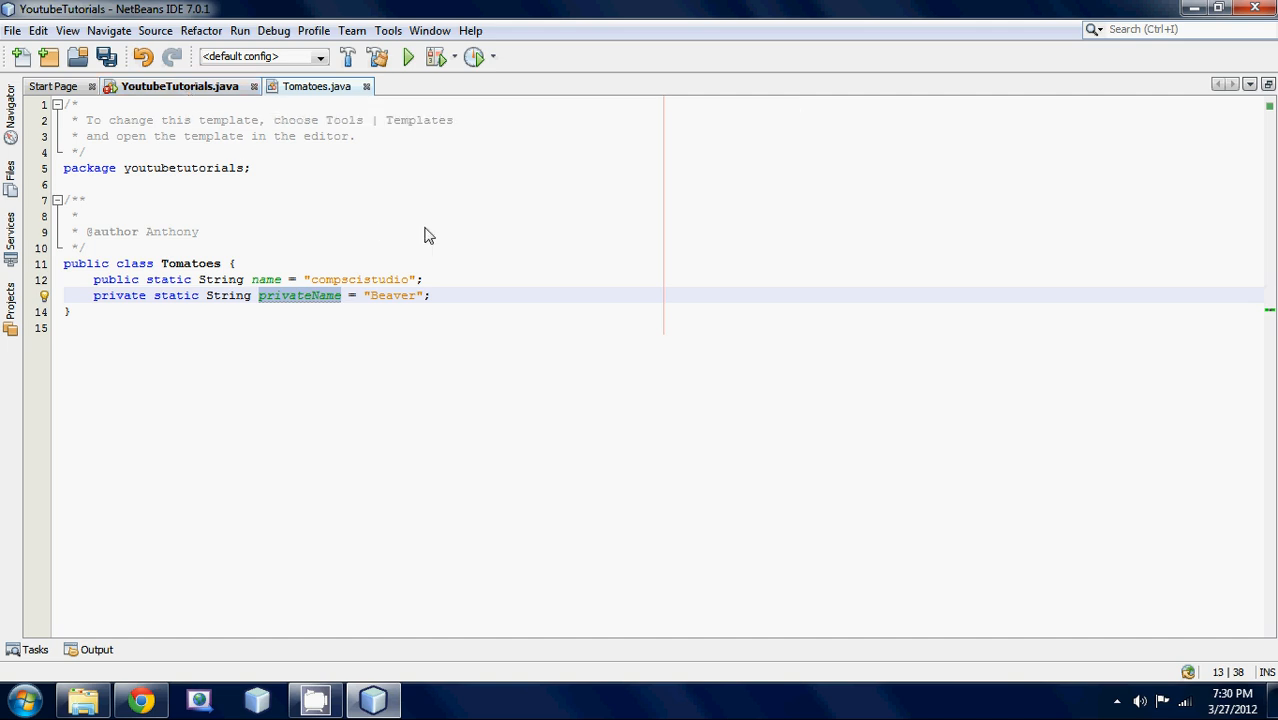
left_click(180, 86)
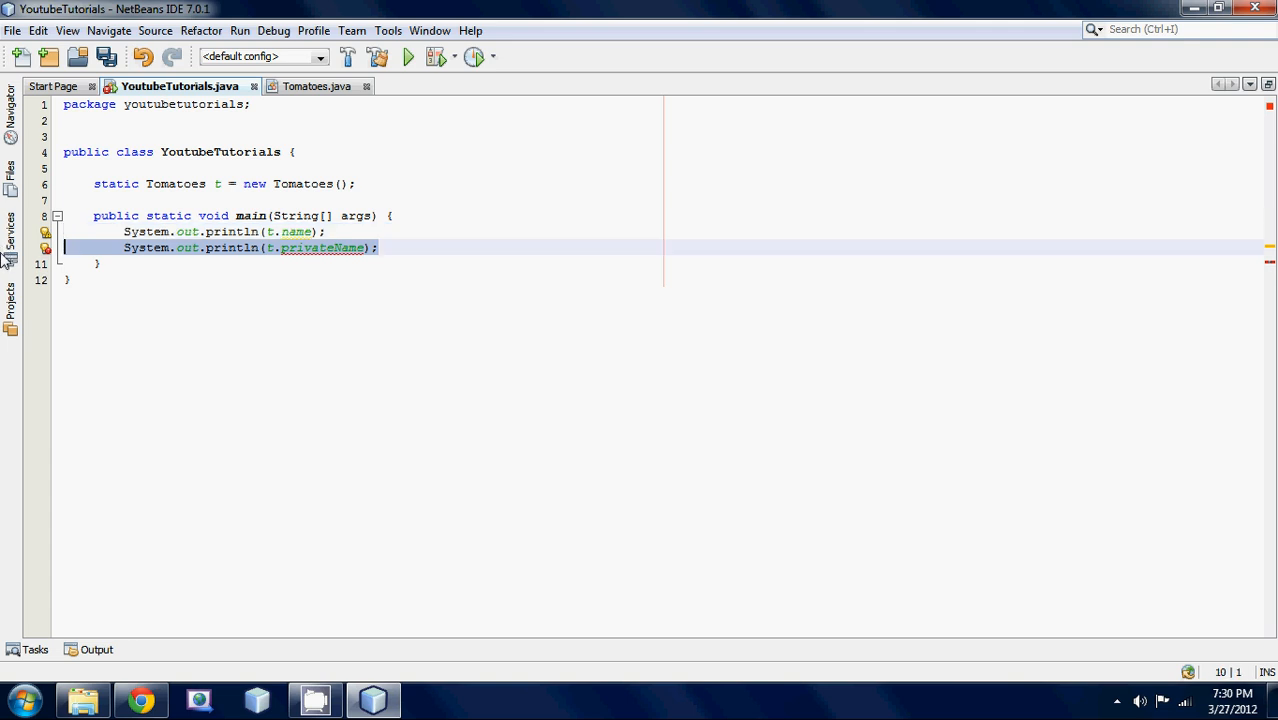
Delete the t.privateName println line so main only prints t.name
key("Delete")
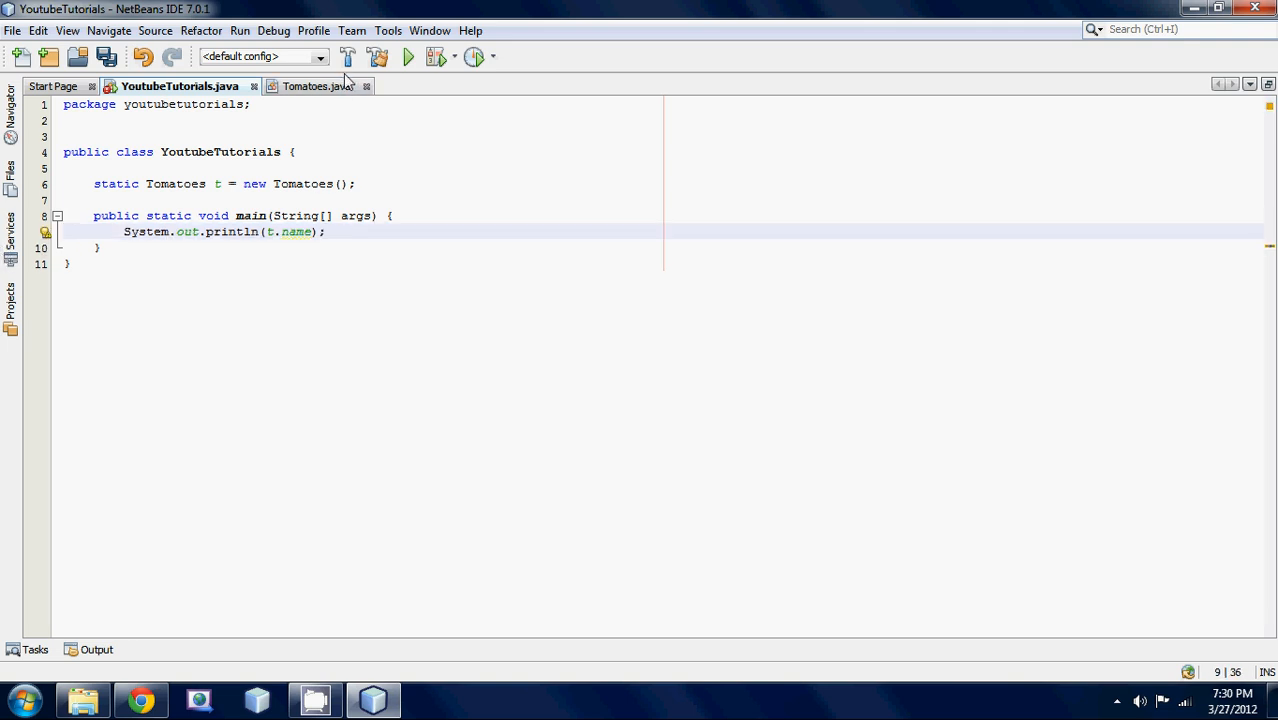
mouse_move(316, 86)
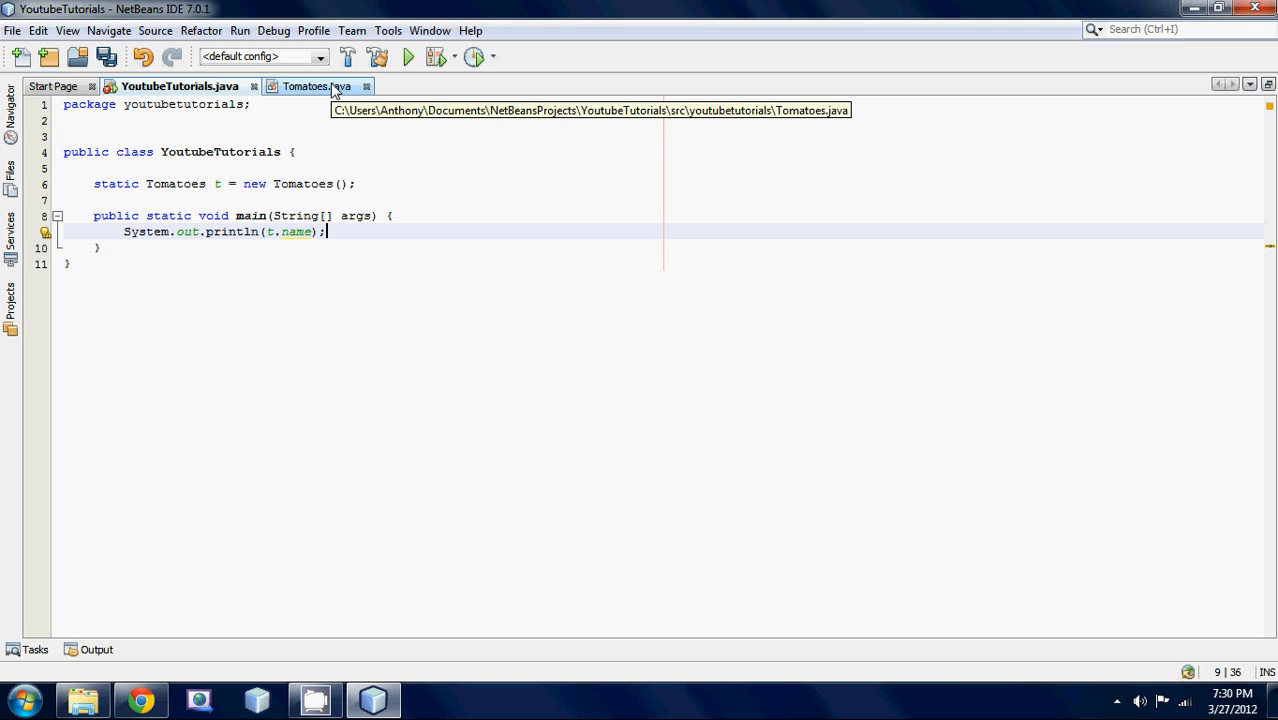
left_click(310, 86)
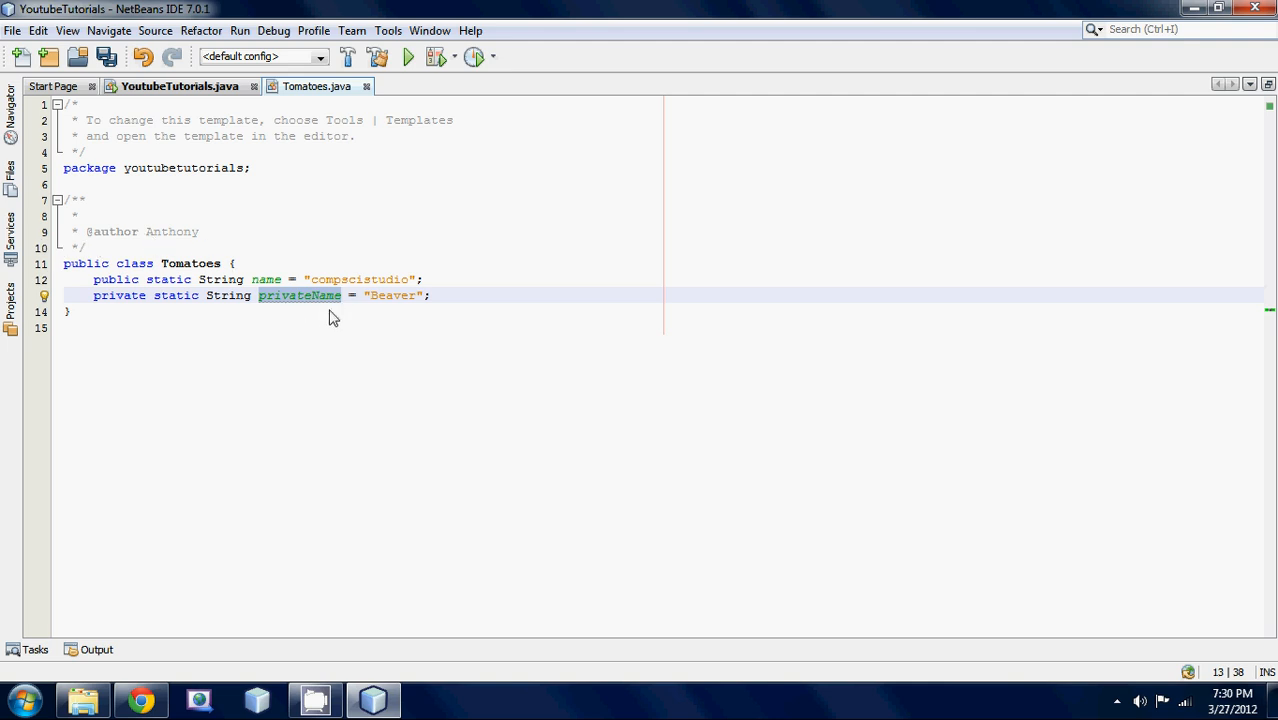
left_click(180, 86)
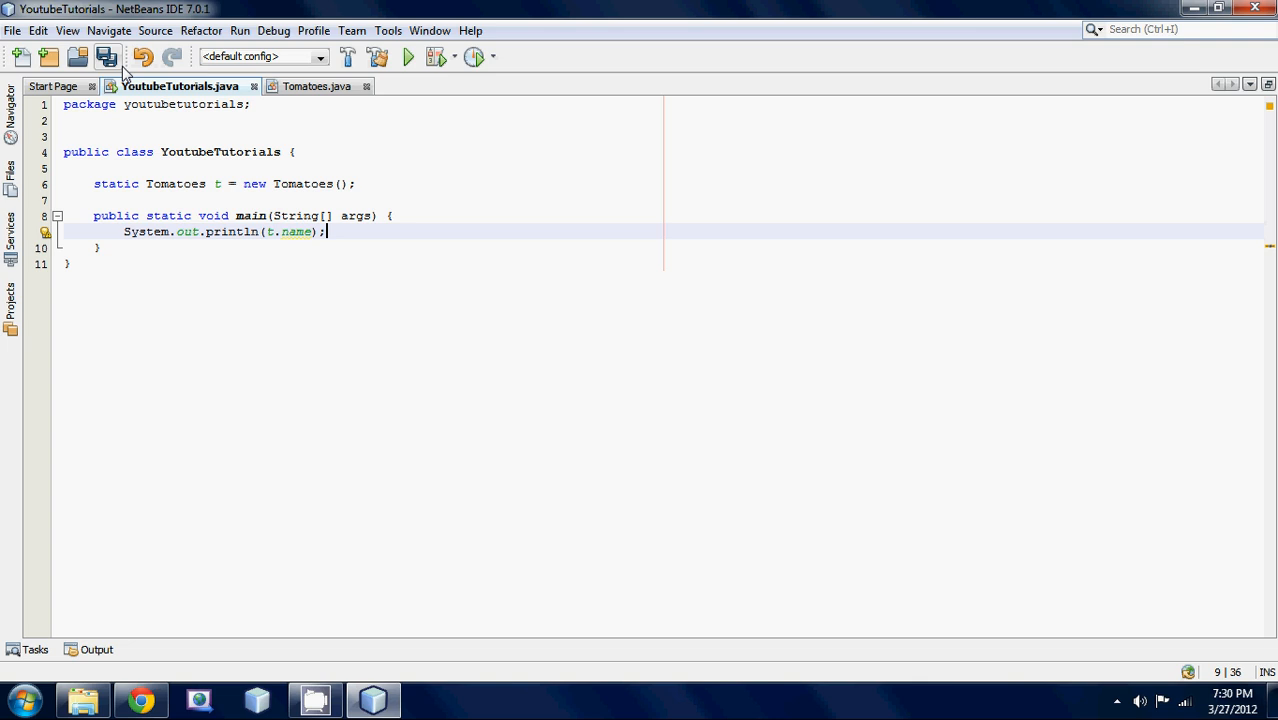
mouse_move(108, 56)
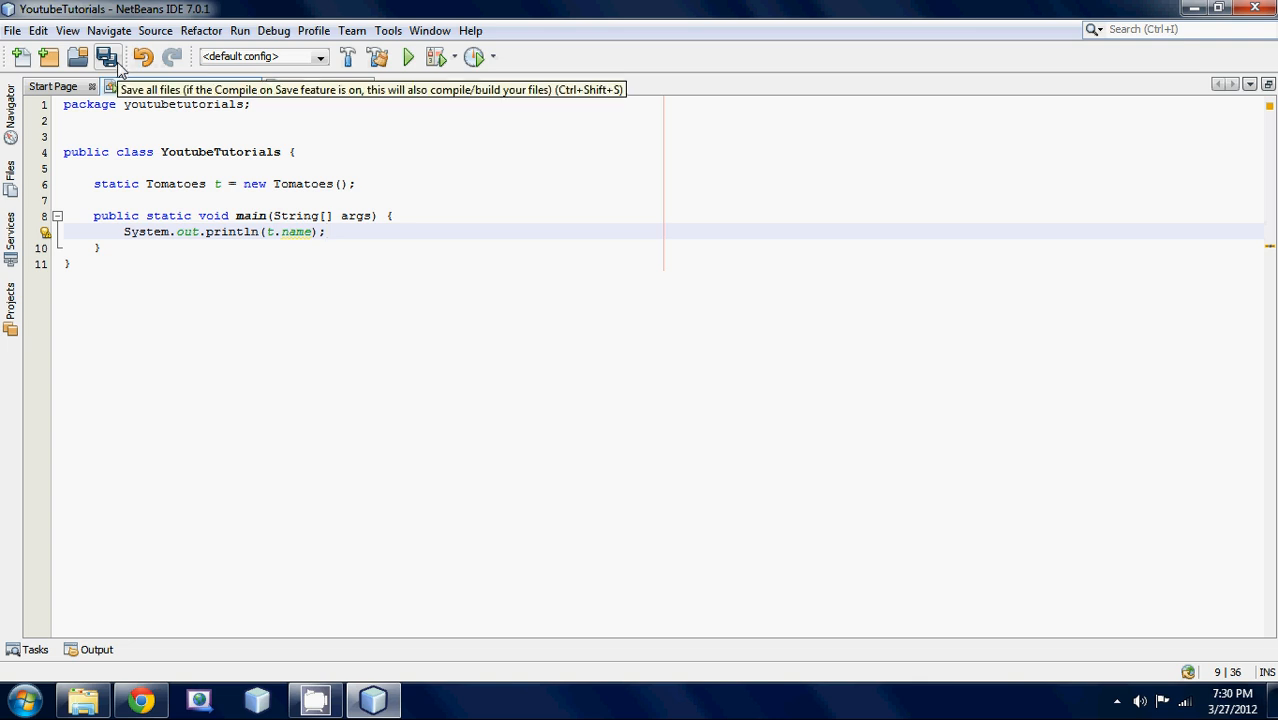